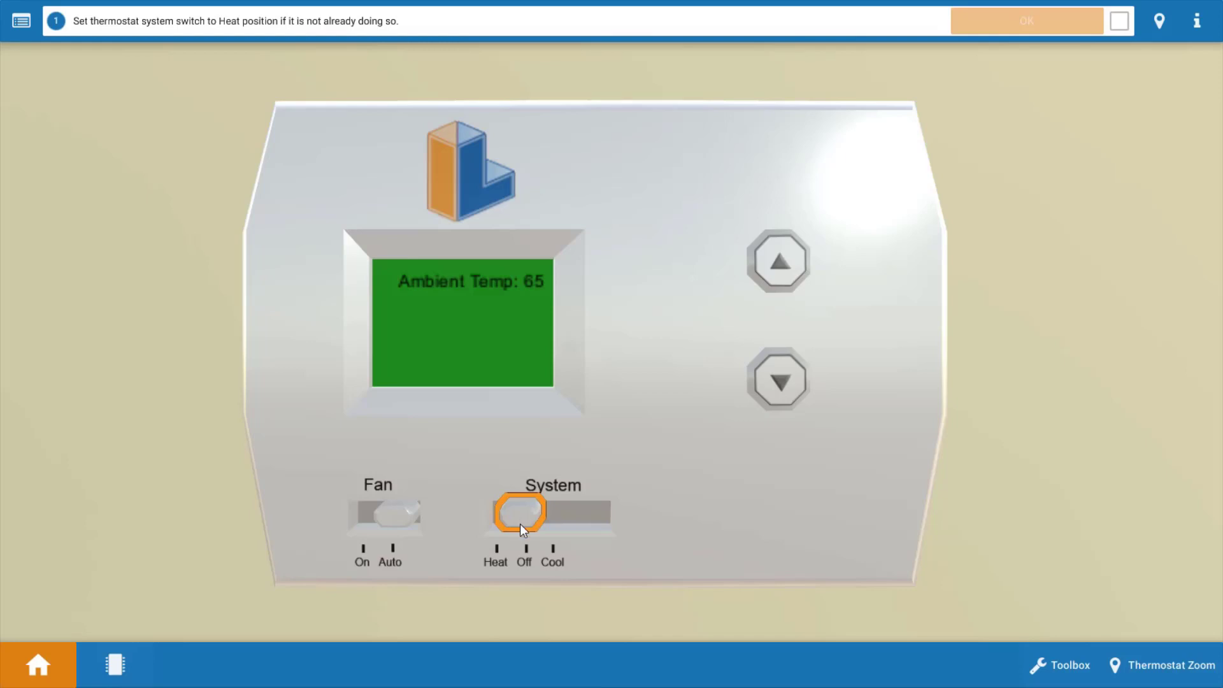
- Move the thermostat system switch to Heat (ambient 65, set 86)
left_click(518, 514)
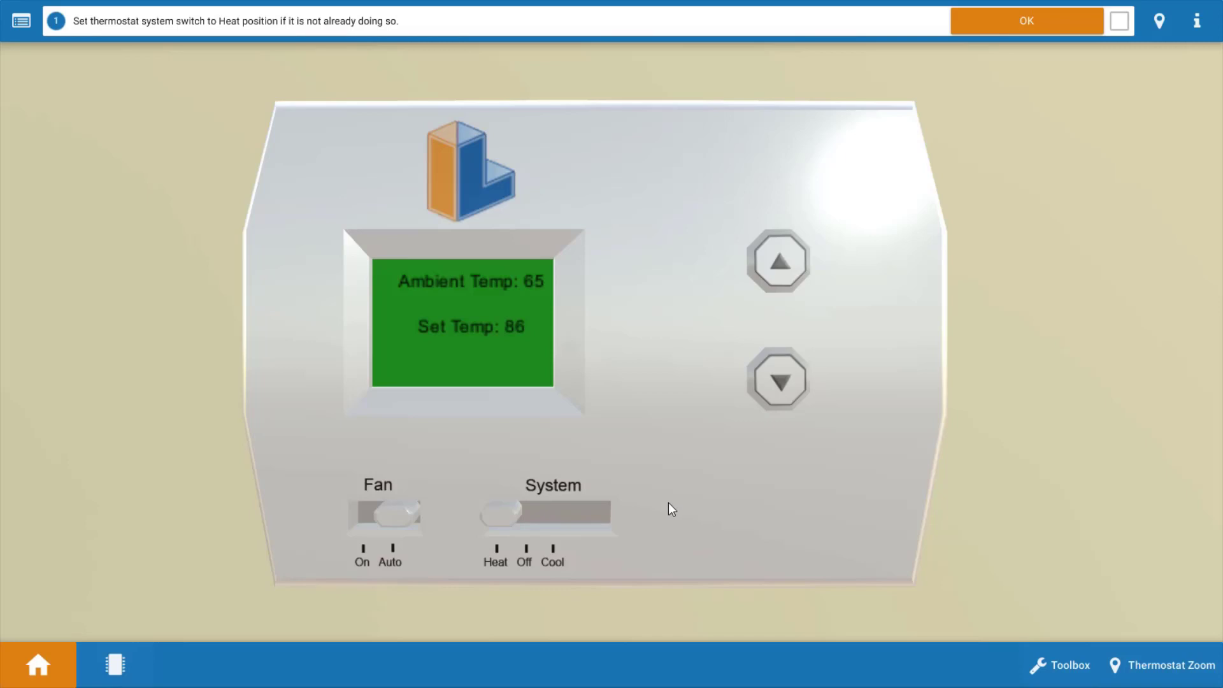
mouse_move(833, 528)
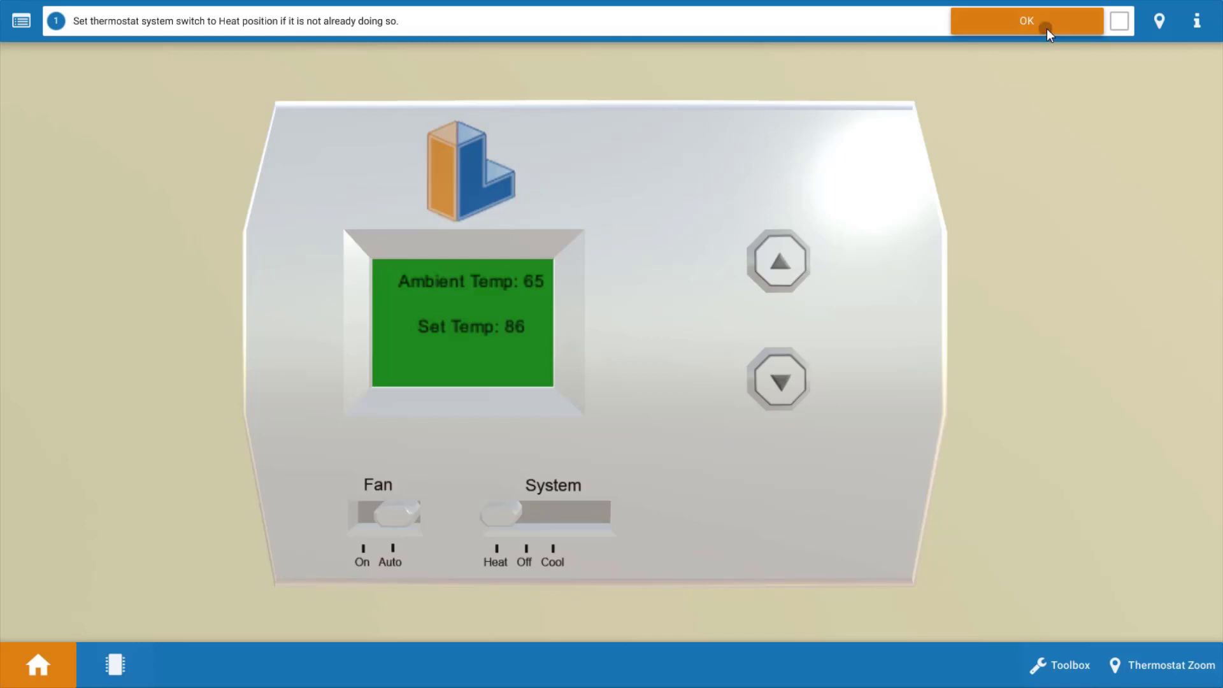
- Confirm Heat mode, zoom into the furnace interior and tape the door switch closed
left_click(1028, 22)
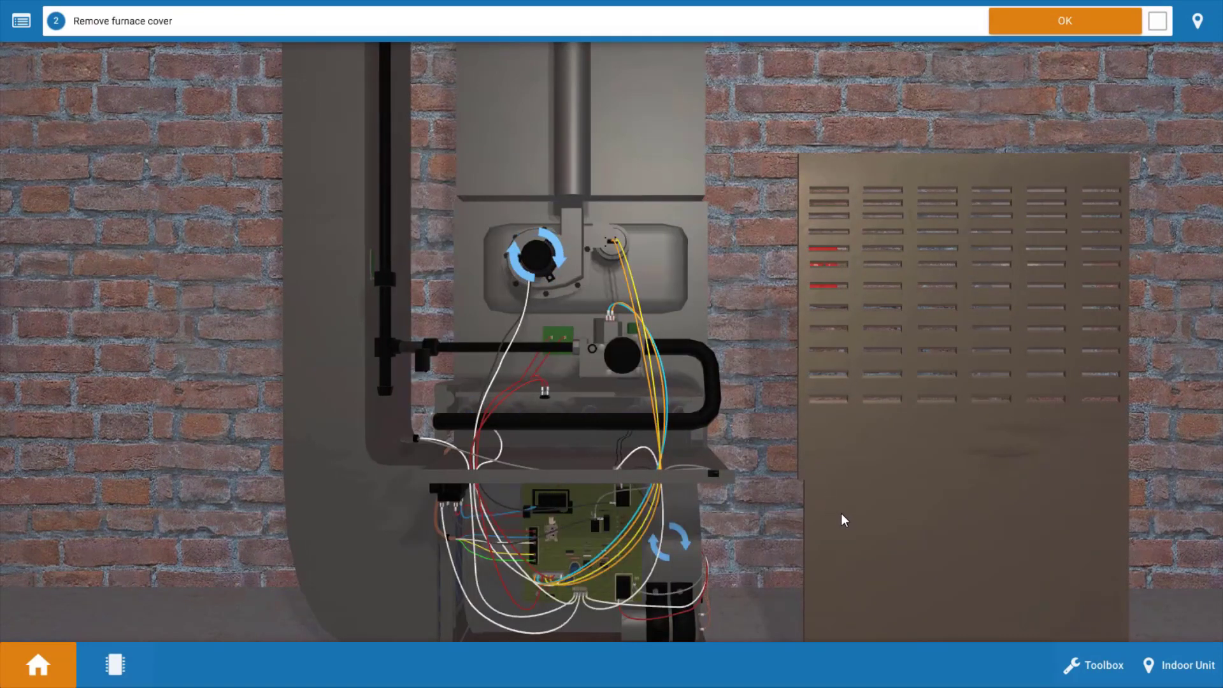
mouse_move(831, 522)
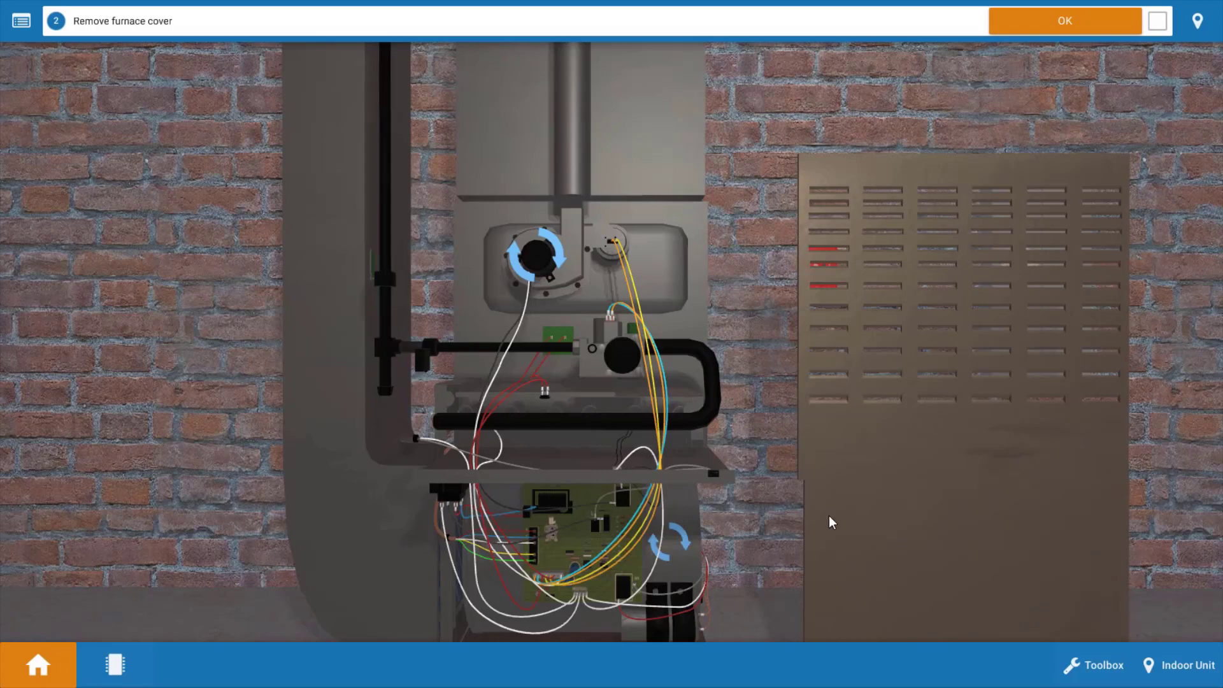
mouse_move(702, 519)
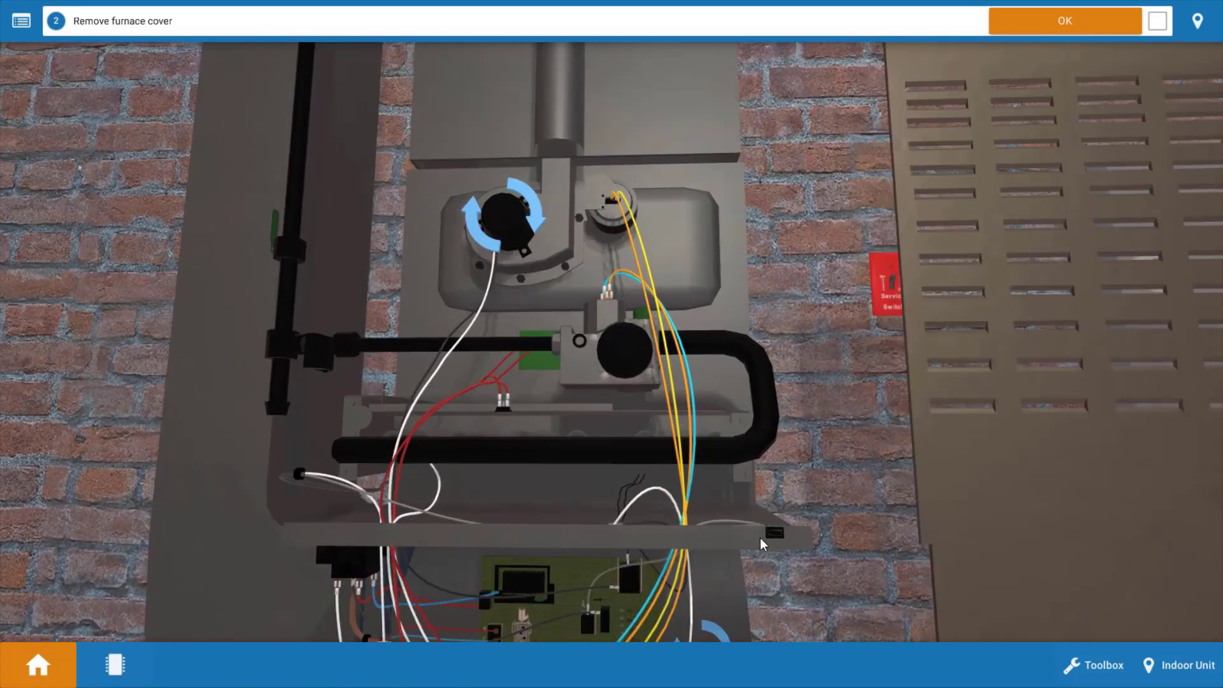
mouse_move(776, 559)
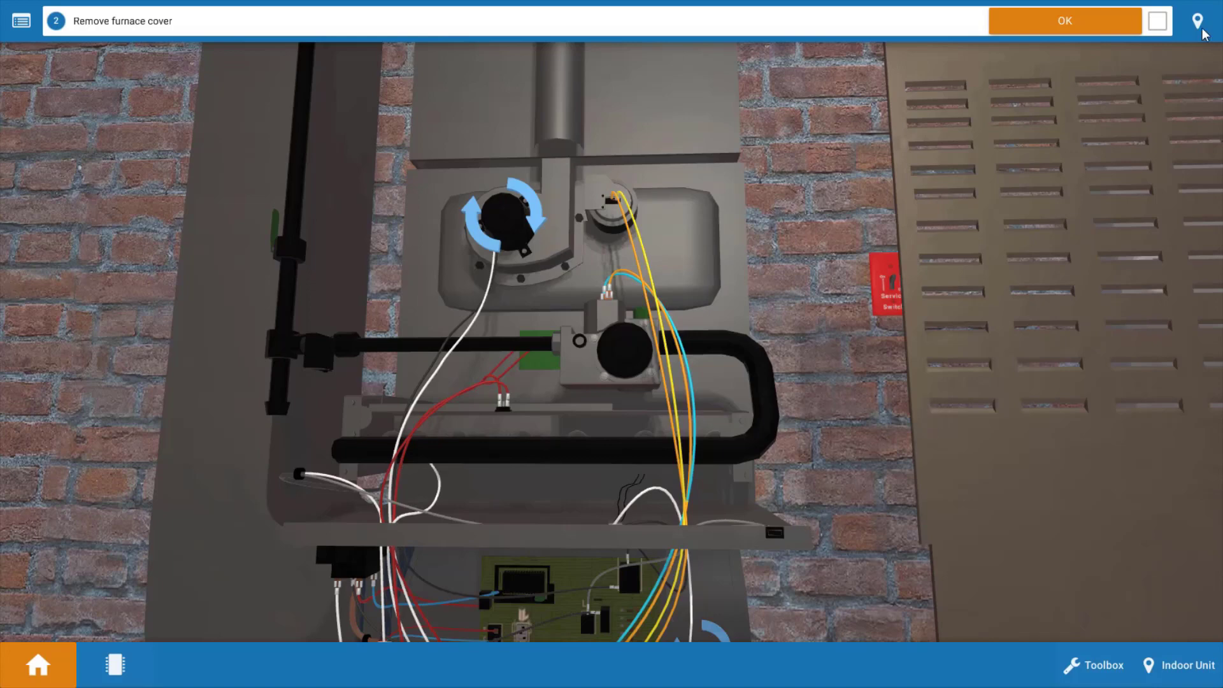
left_click(1064, 21)
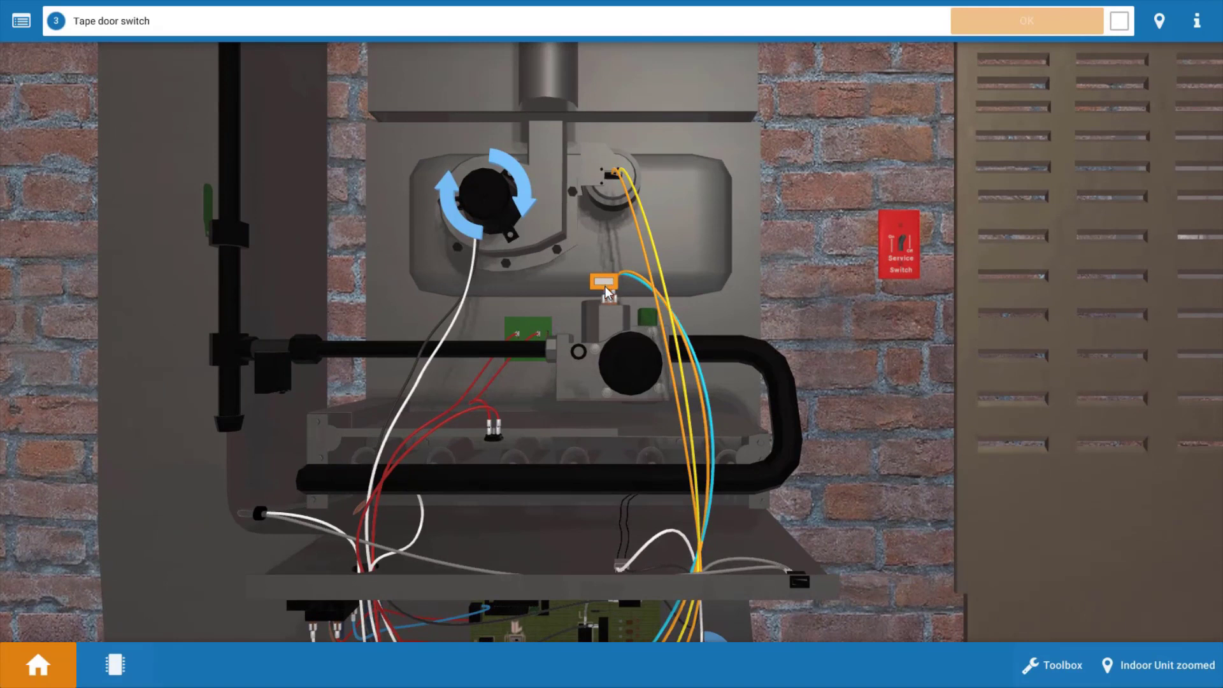
left_click(604, 283)
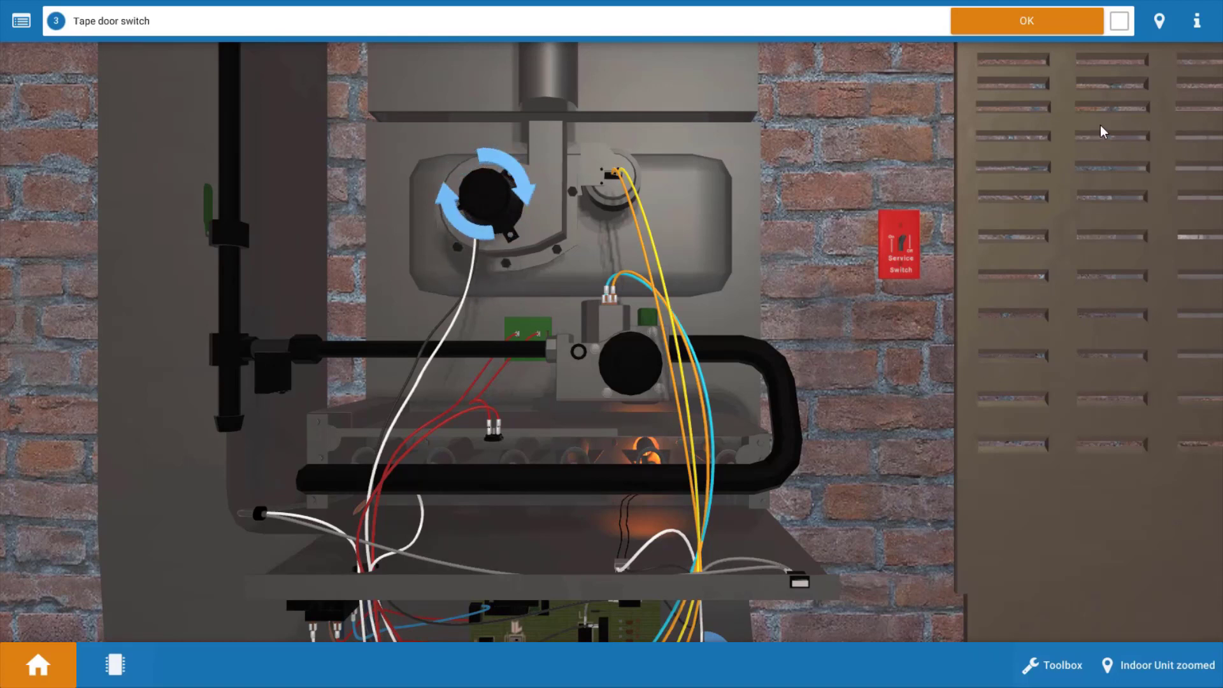
left_click(1025, 20)
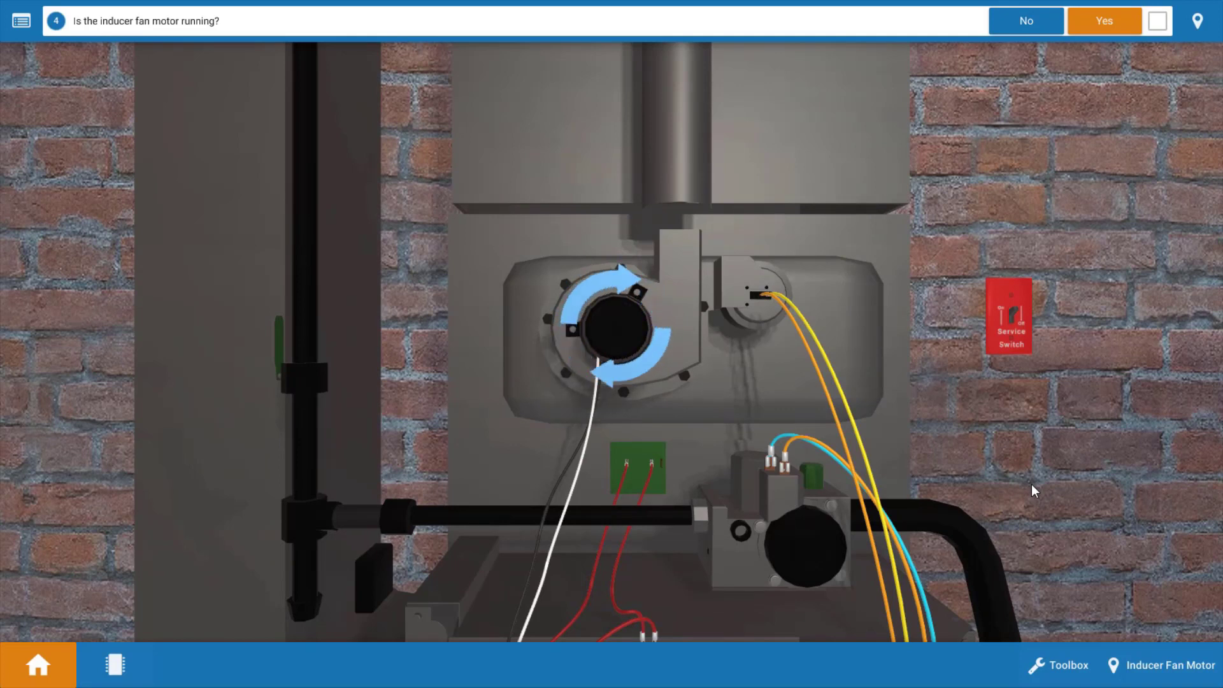
mouse_move(1129, 139)
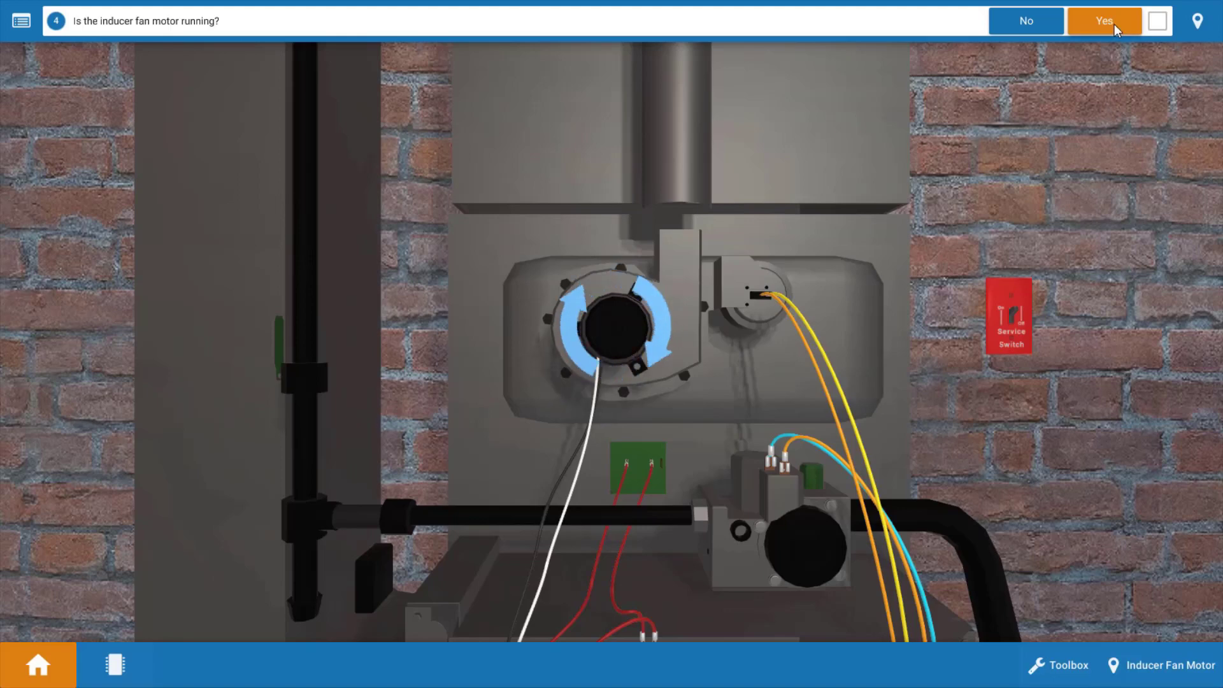
- Answer that the inducer fan runs and reboot the service disconnect switch
left_click(1104, 21)
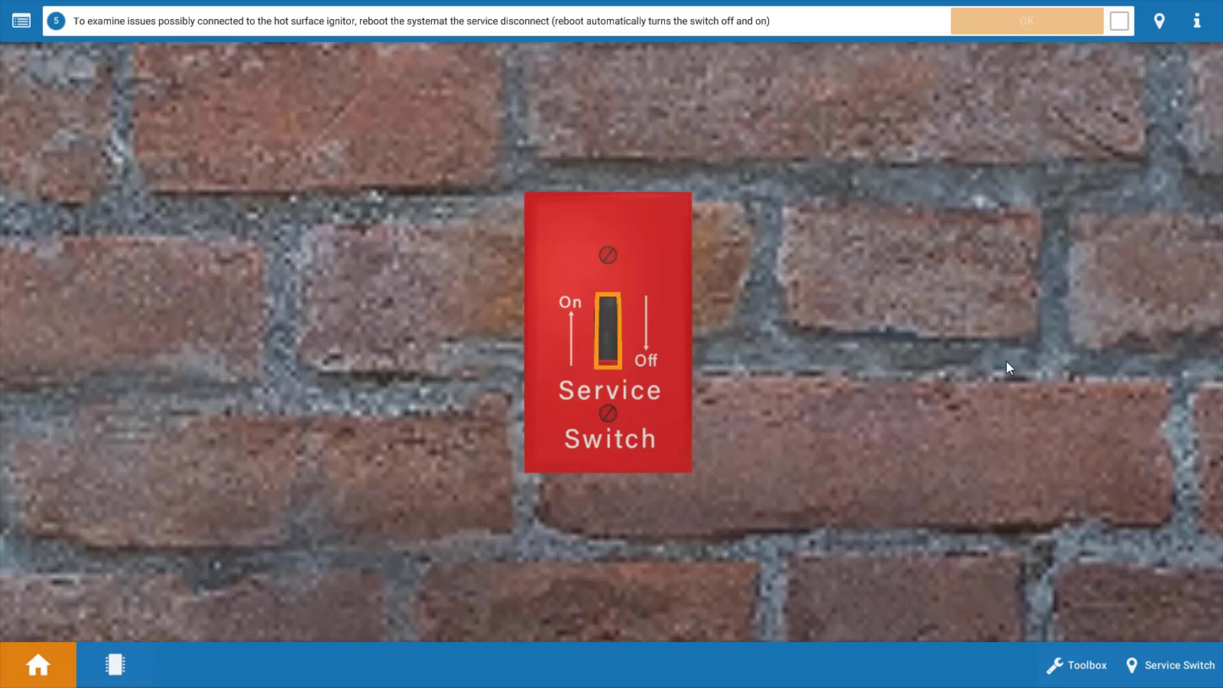
mouse_move(630, 373)
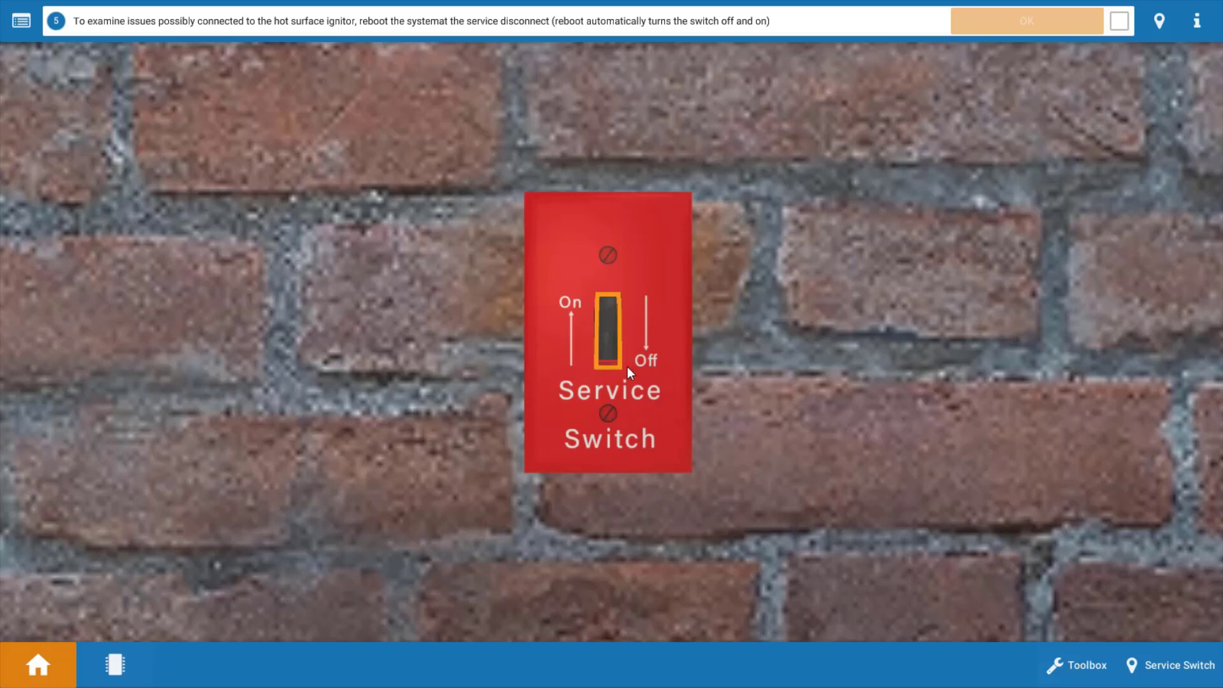
left_click(1160, 22)
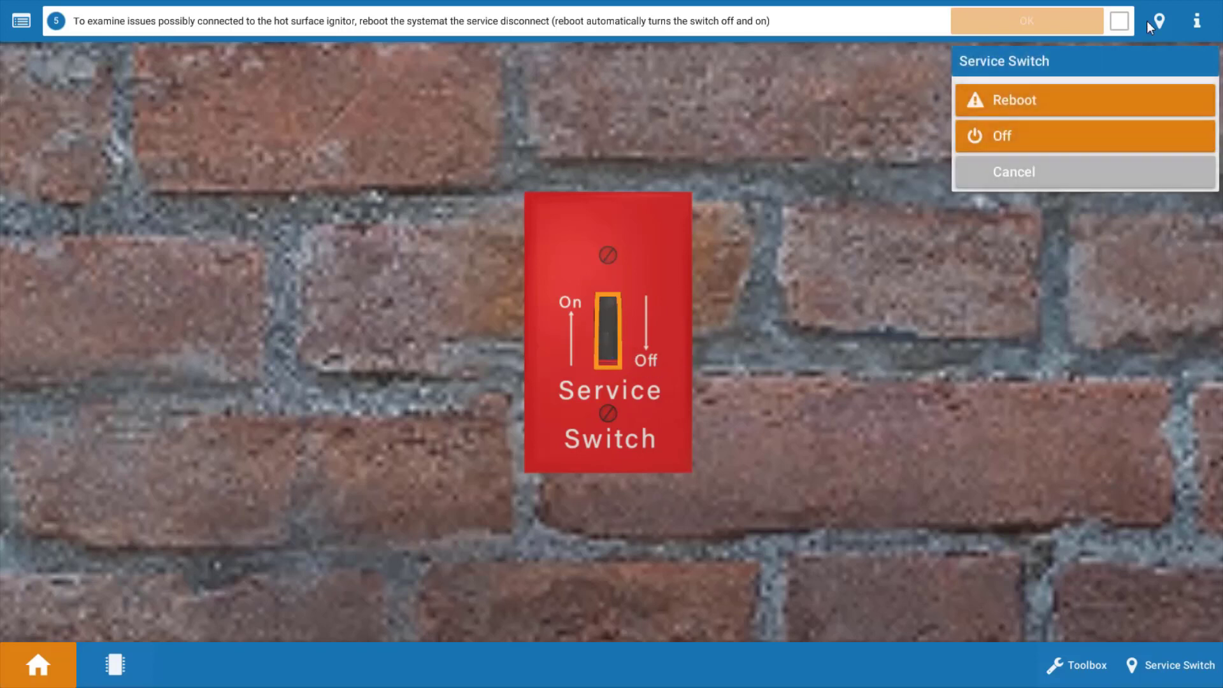
left_click(1014, 100)
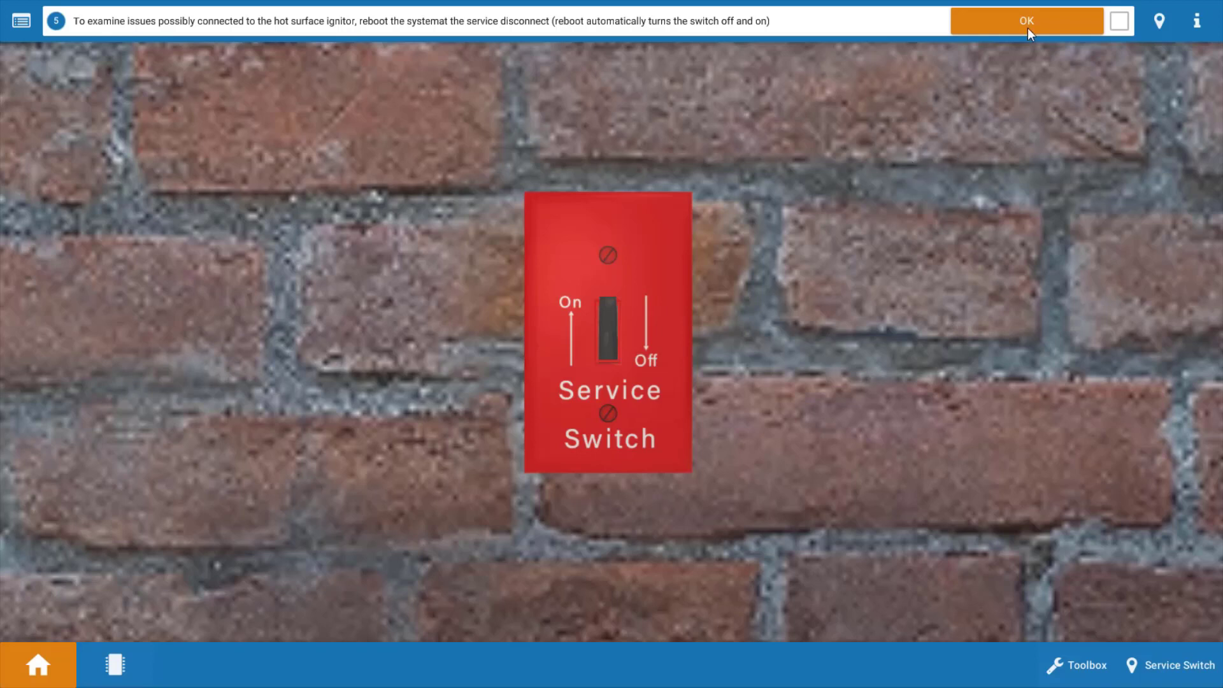
- Confirm the reboot, then answer HSI glows Yes, burners light Yes, continuous operation No
left_click(1026, 22)
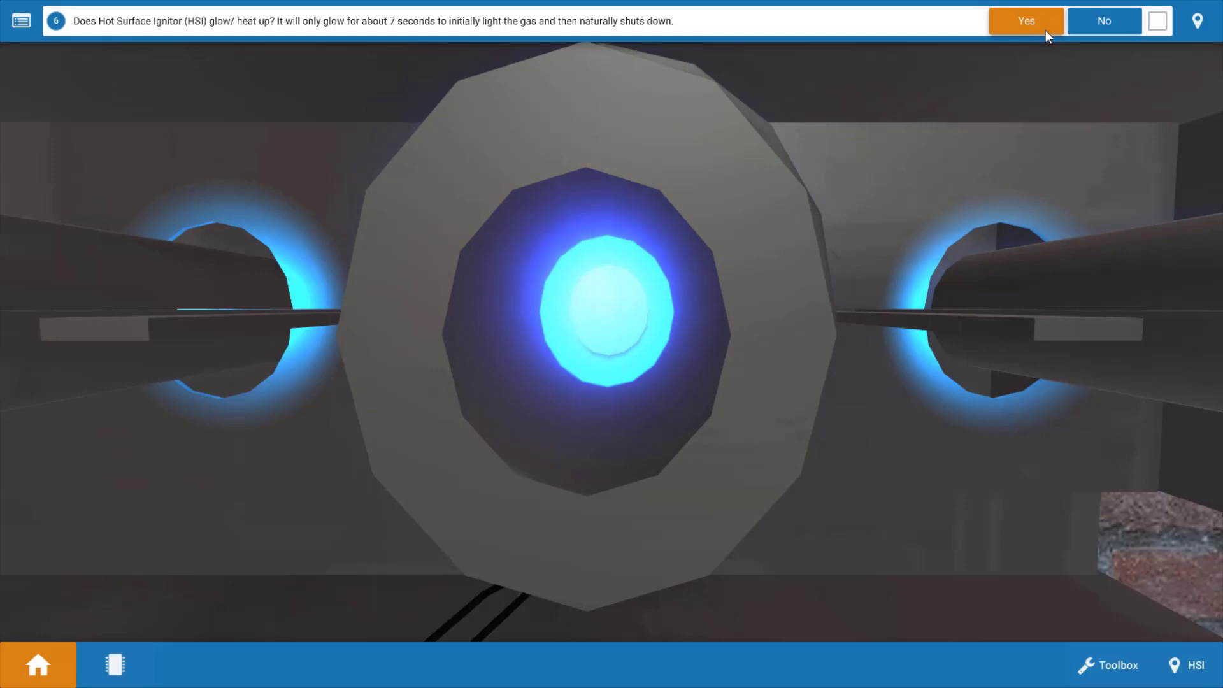
left_click(1025, 21)
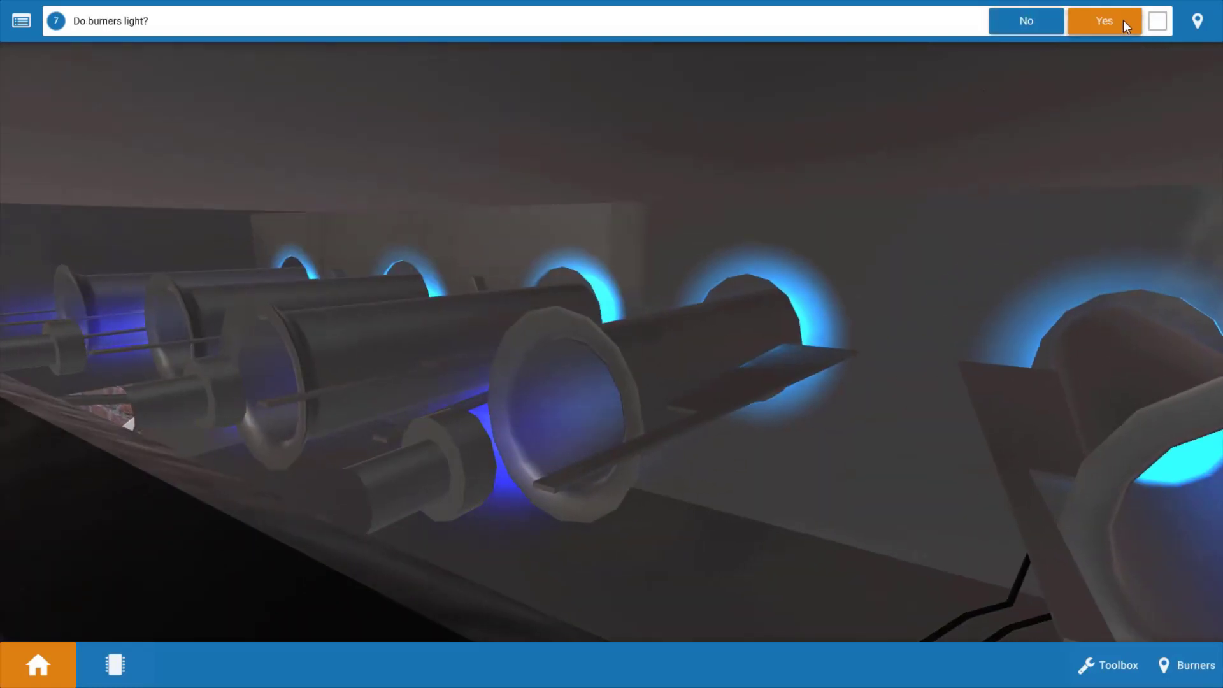
left_click(1104, 22)
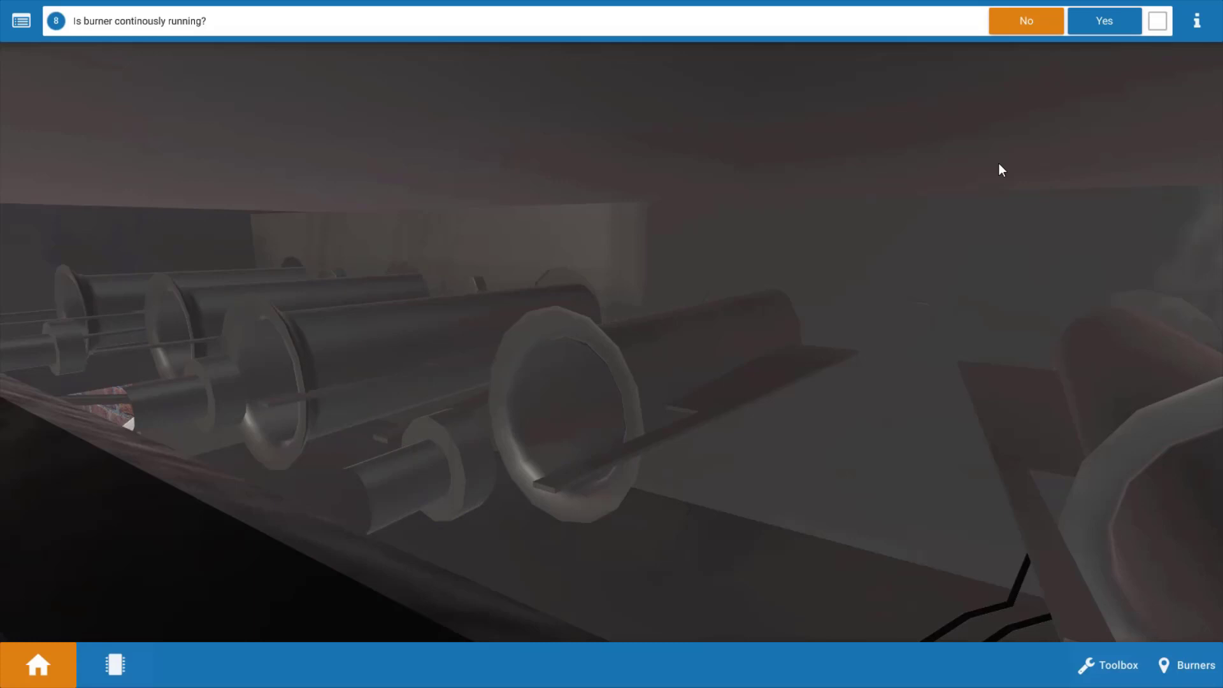
mouse_move(1061, 186)
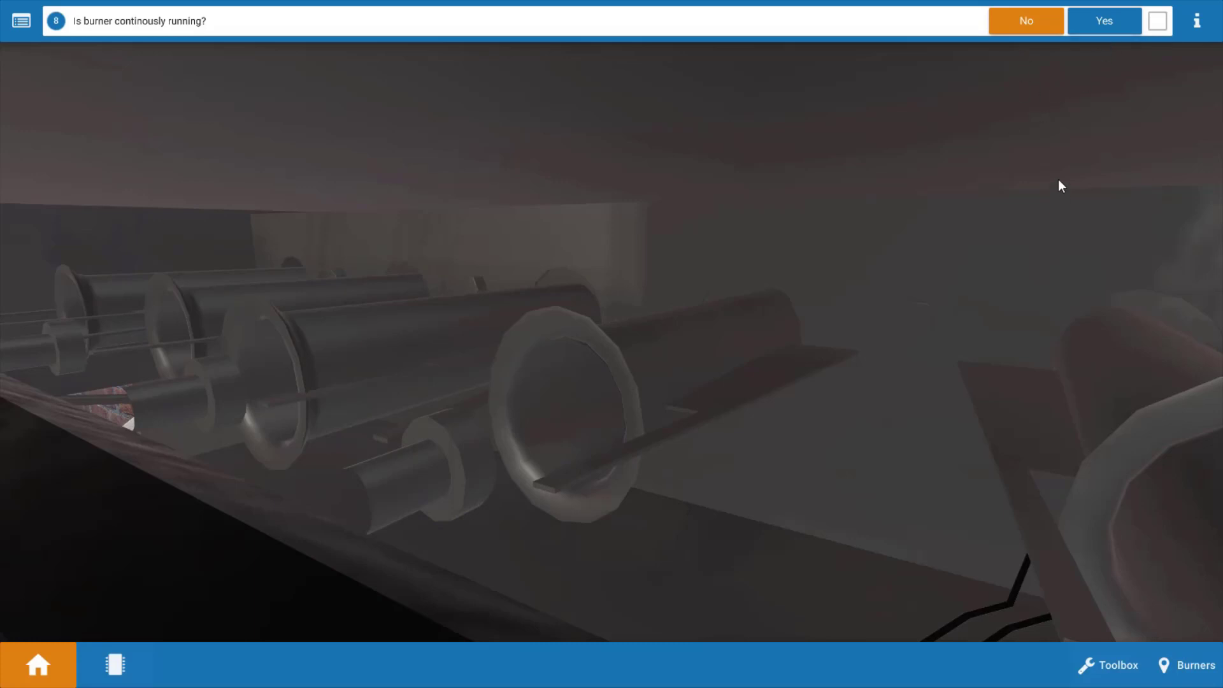
mouse_move(1129, 60)
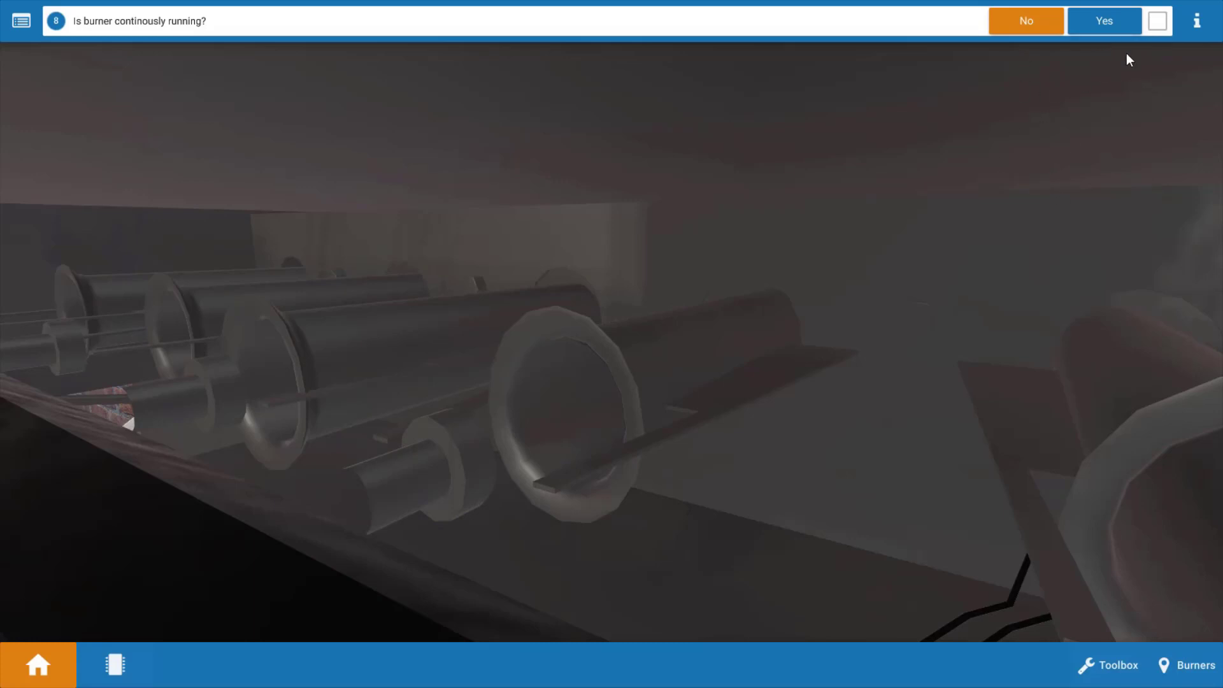
left_click(1103, 21)
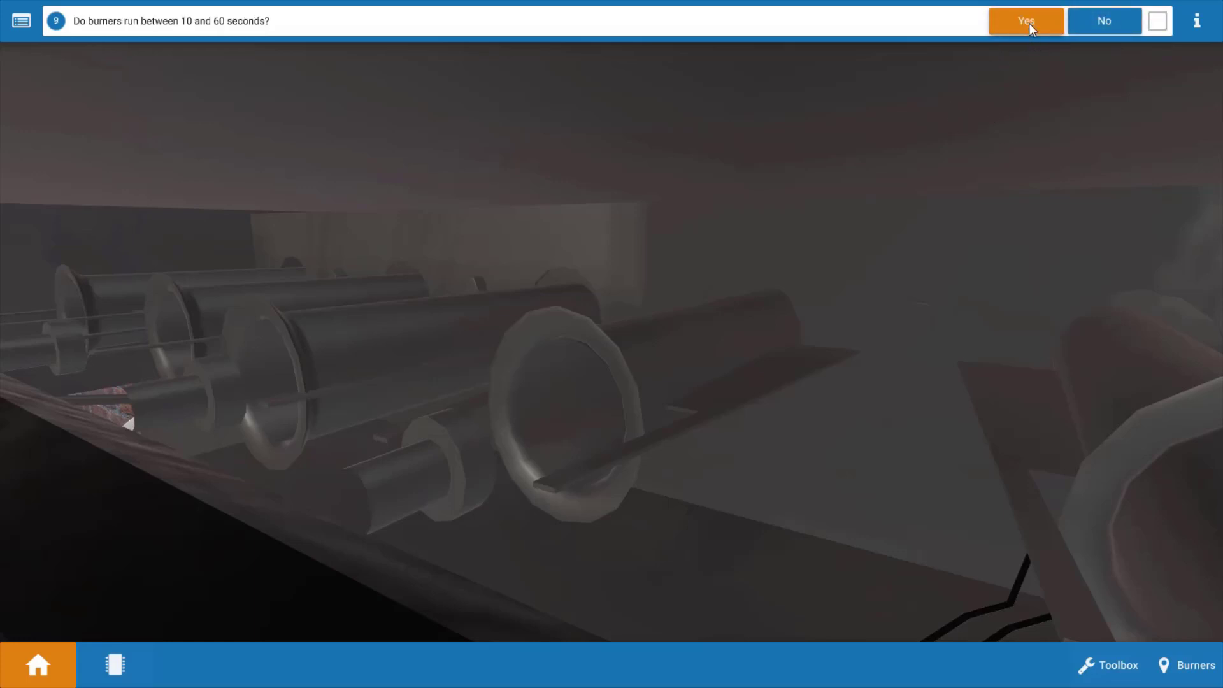
- Answer burners ran 10–60 seconds, pull and judge the air filter clean, answer the blower question
left_click(1024, 21)
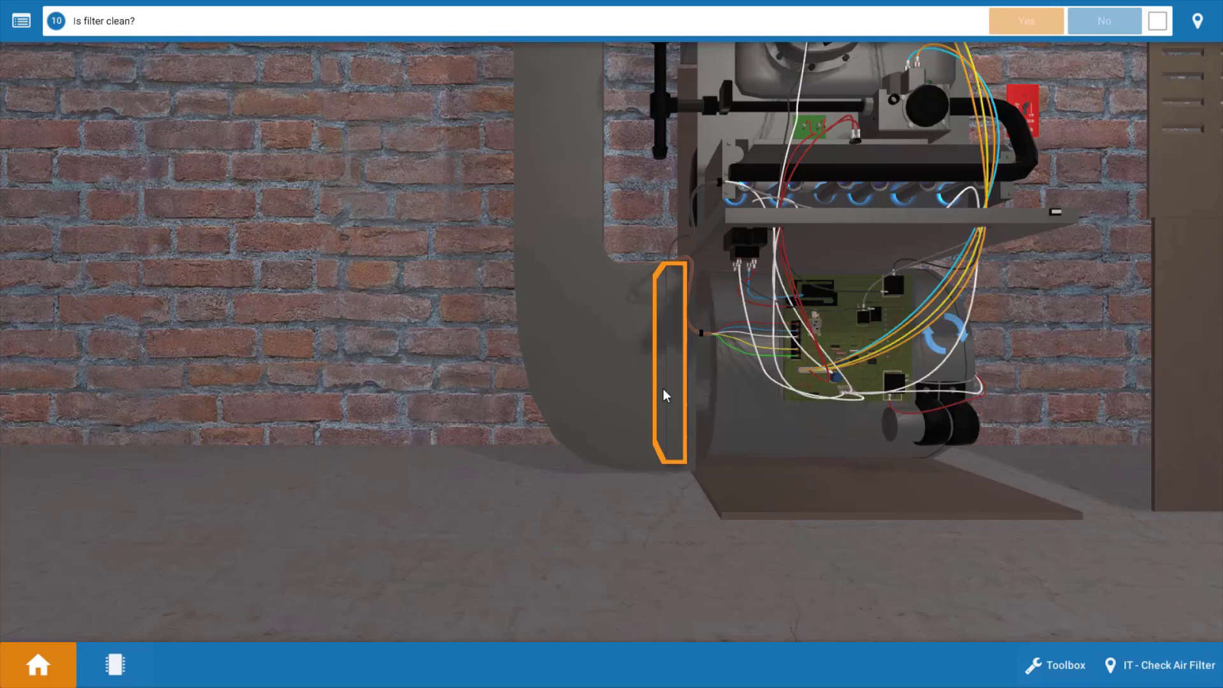
left_click(673, 360)
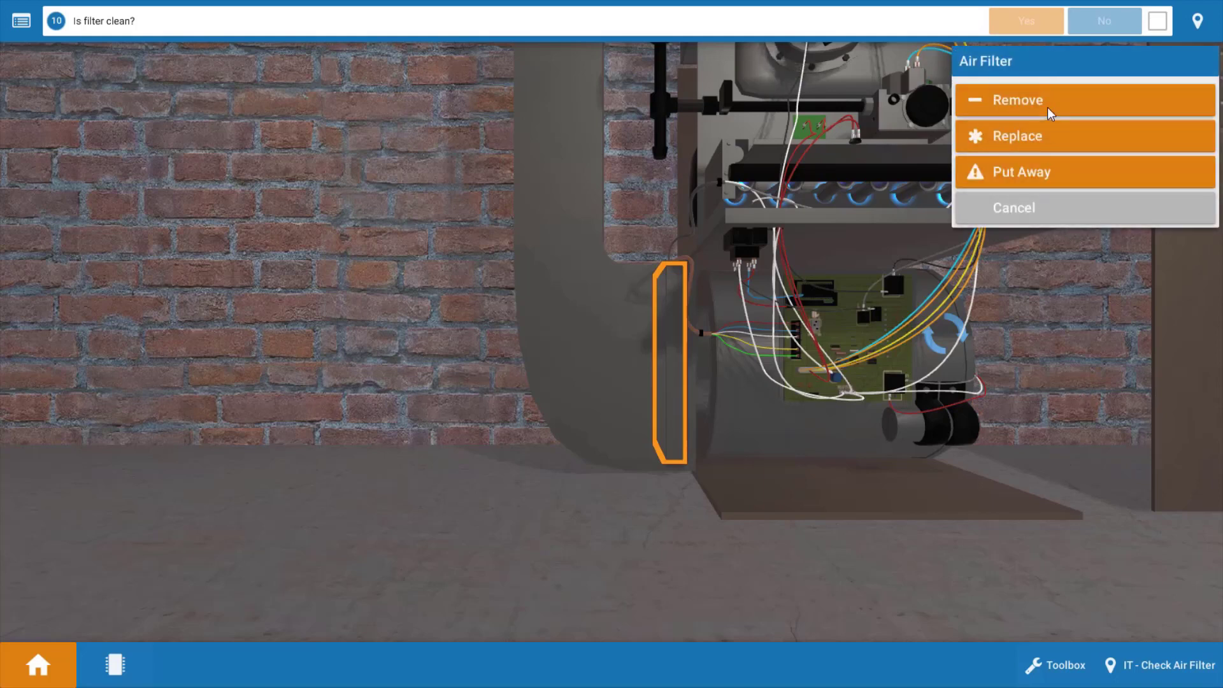
left_click(1016, 100)
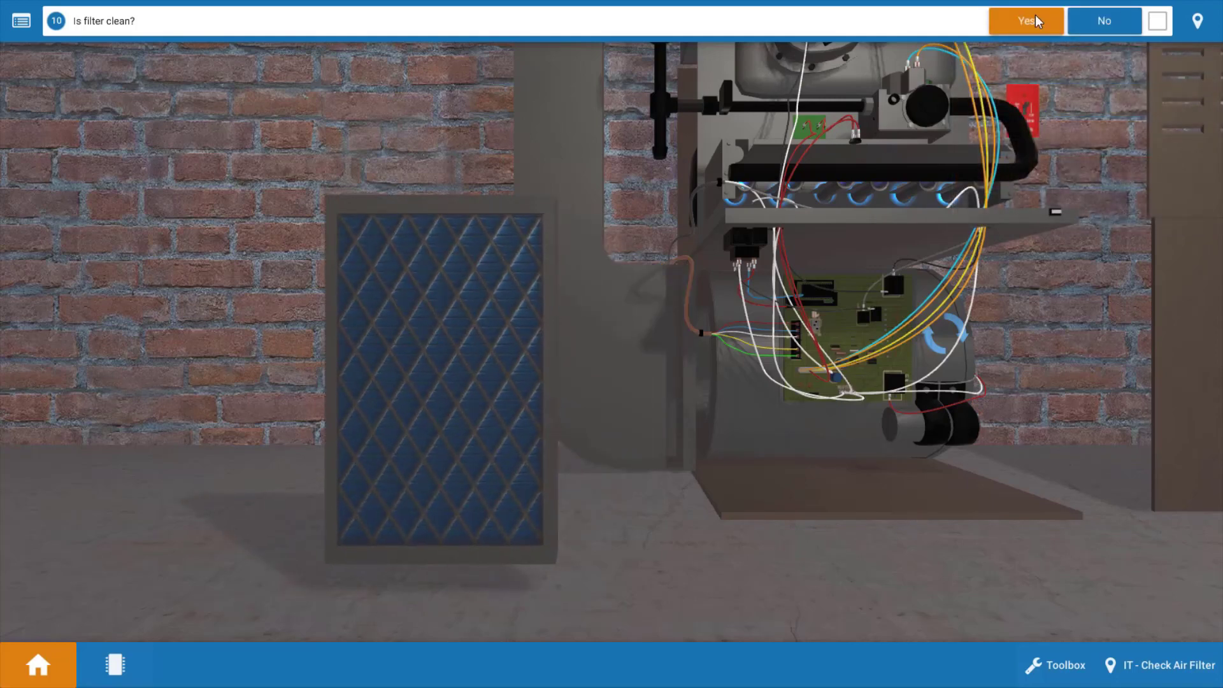
left_click(1025, 20)
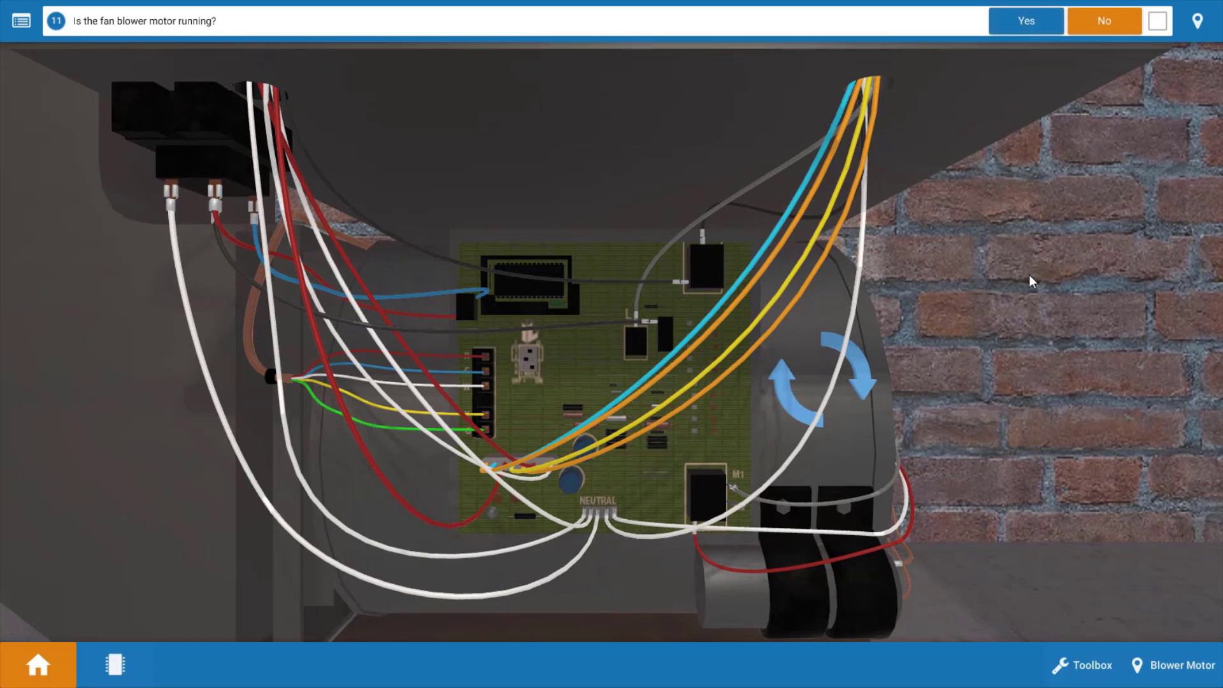
mouse_move(1105, 446)
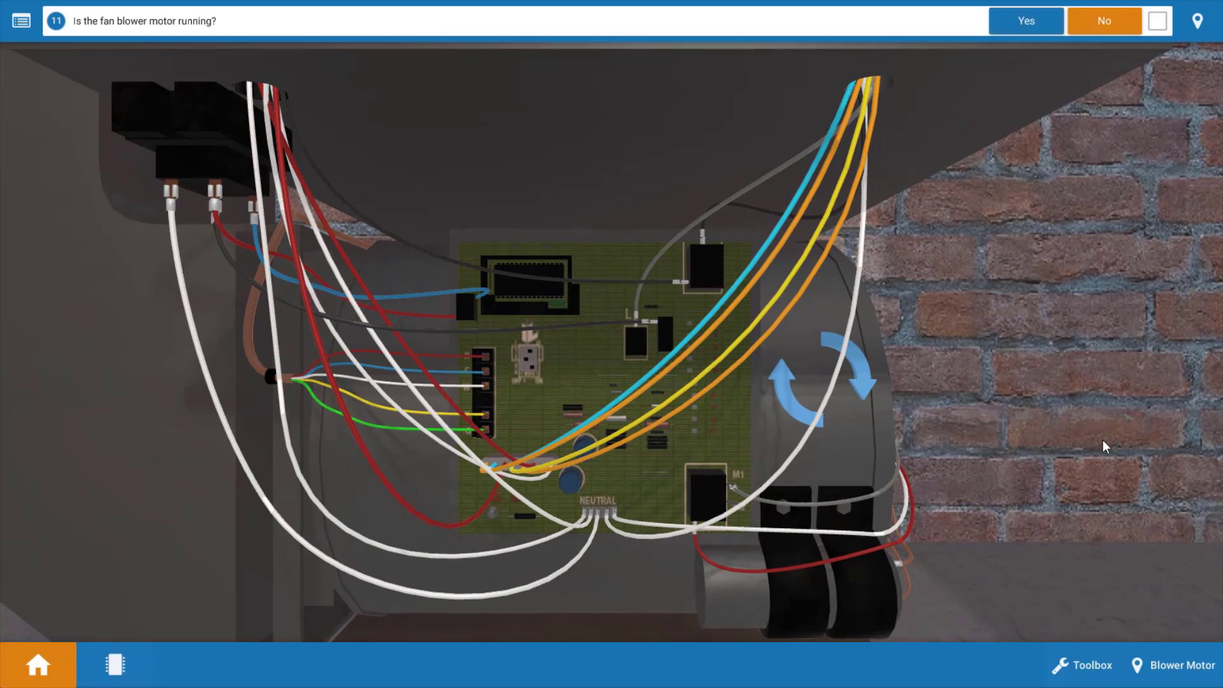
mouse_move(885, 426)
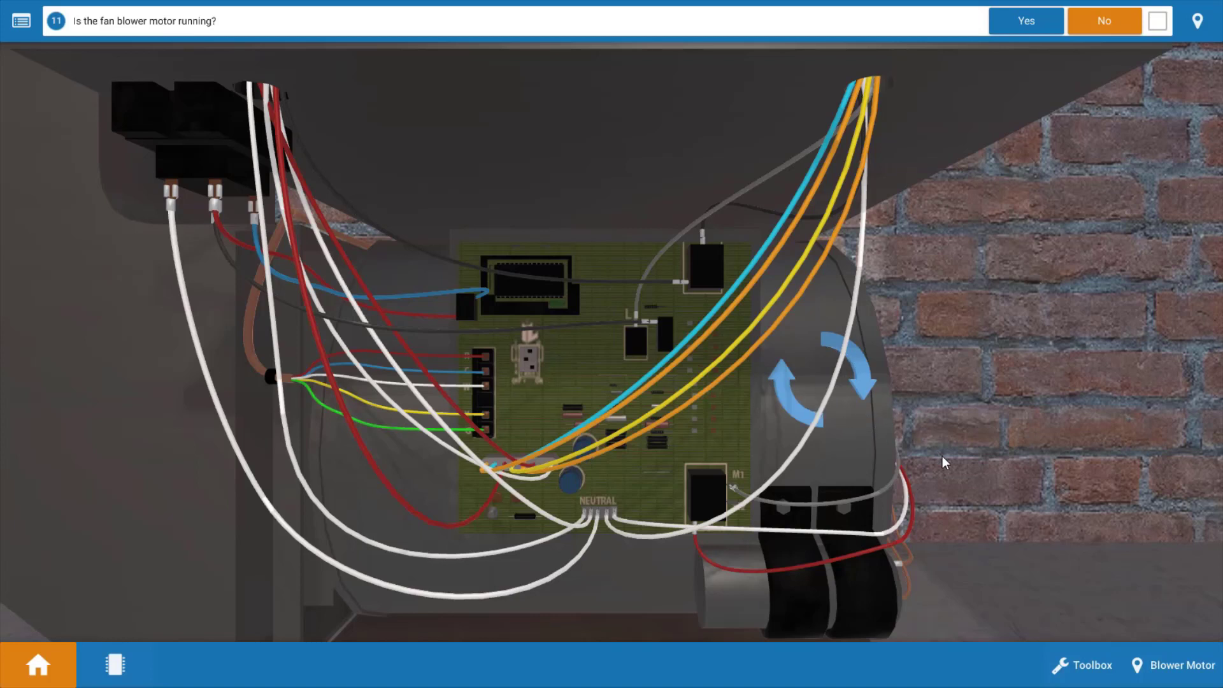
mouse_move(1194, 7)
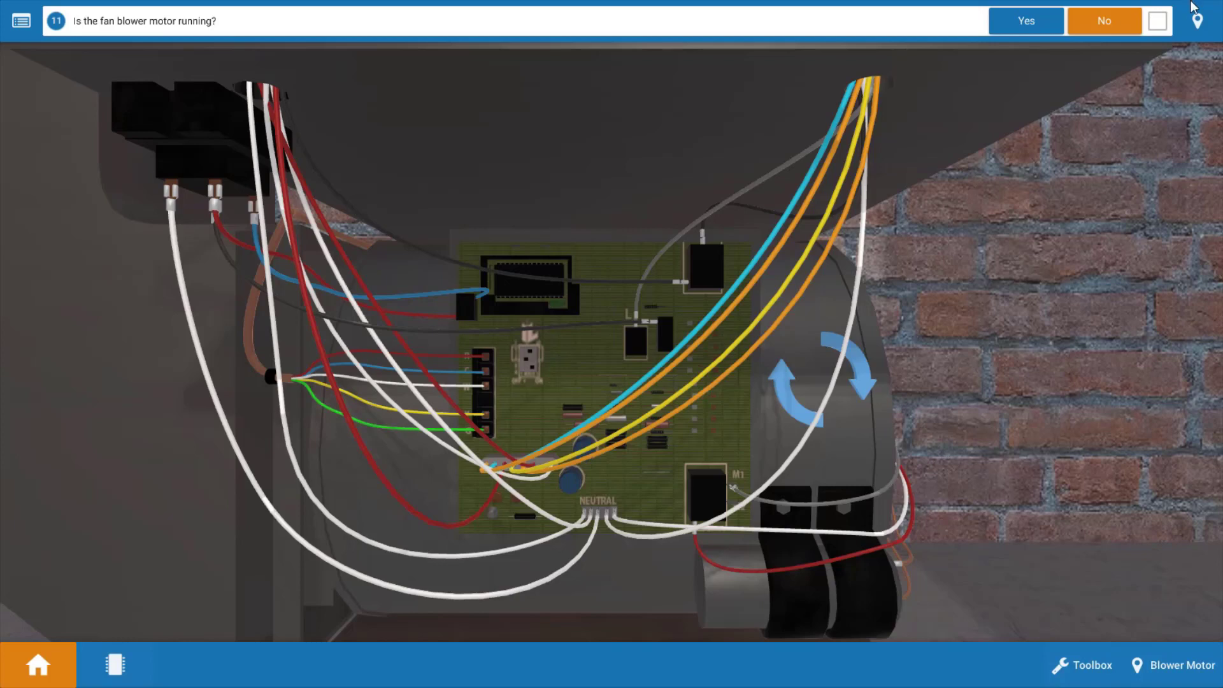
left_click(1103, 20)
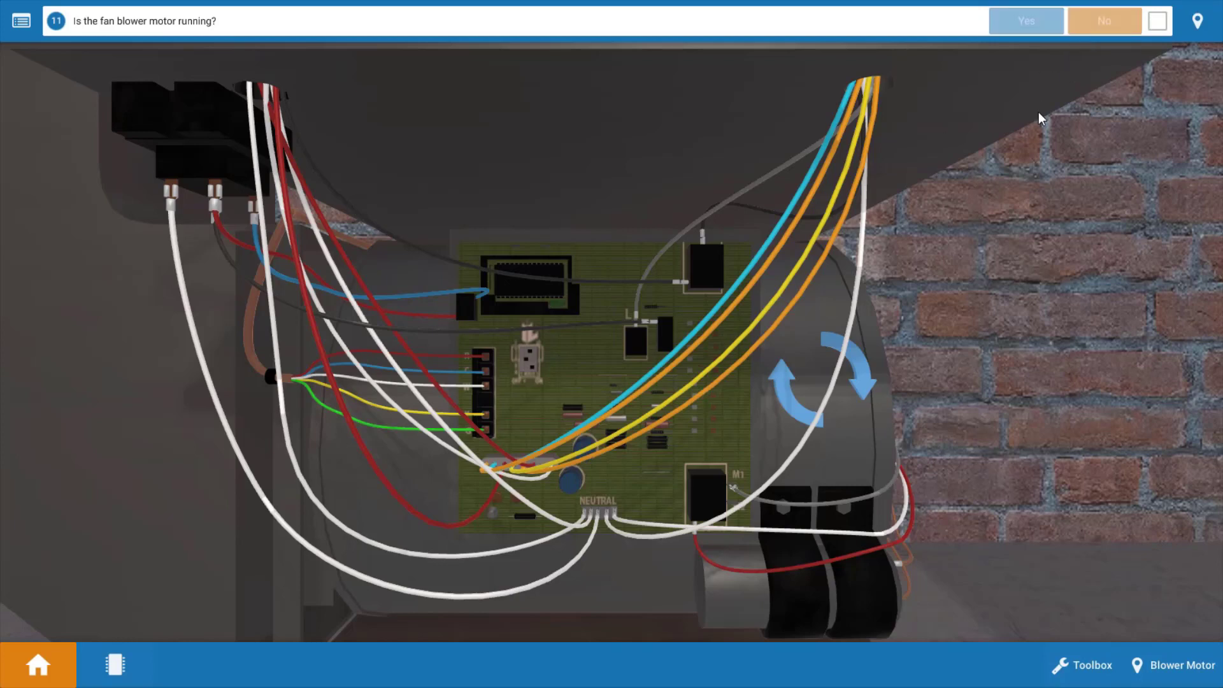
- Answer that the fan blower motor is not running
left_click(1103, 21)
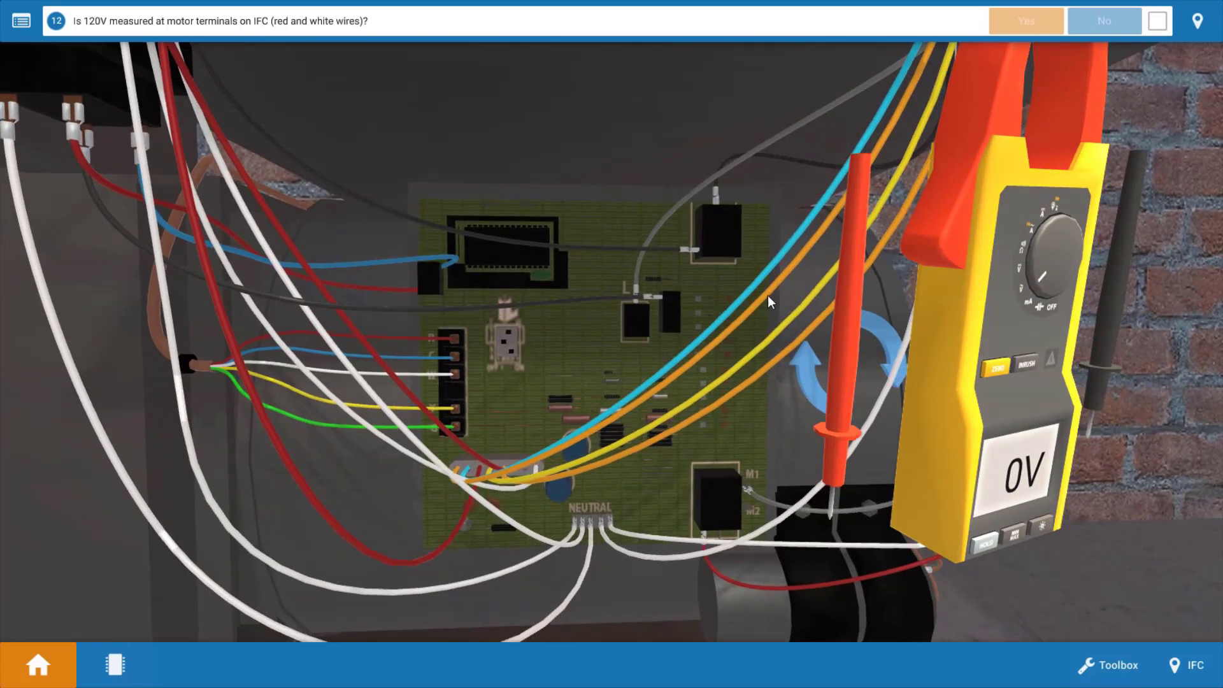
mouse_move(644, 456)
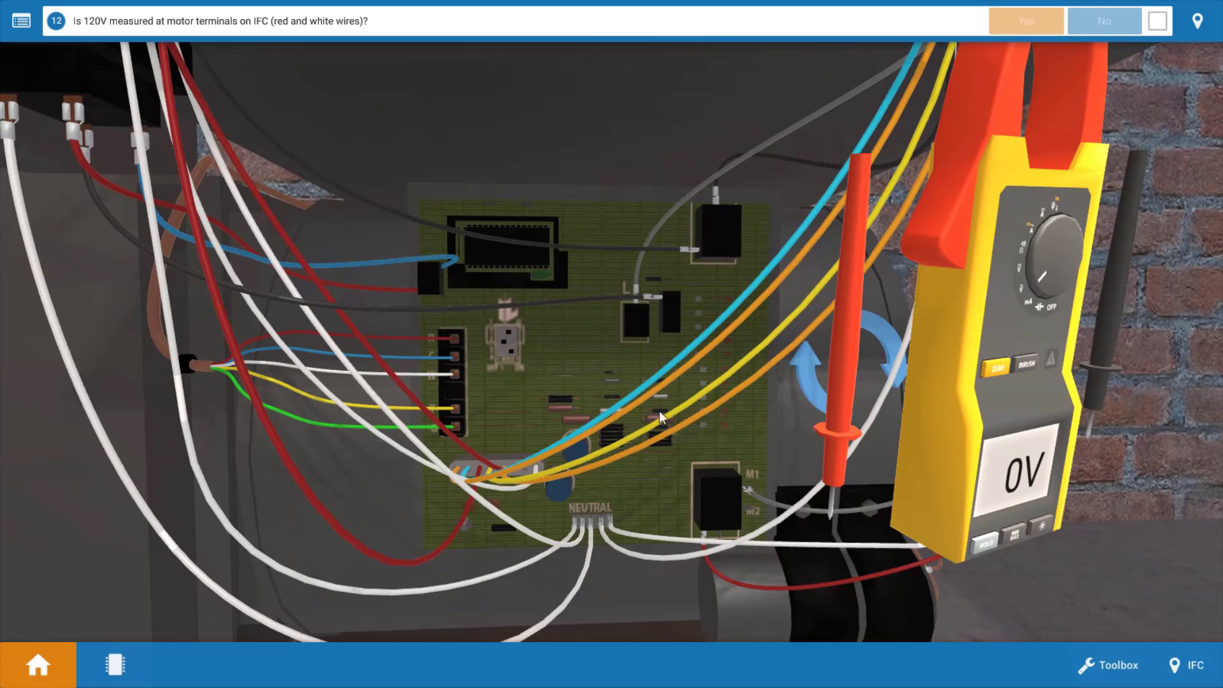
mouse_move(863, 389)
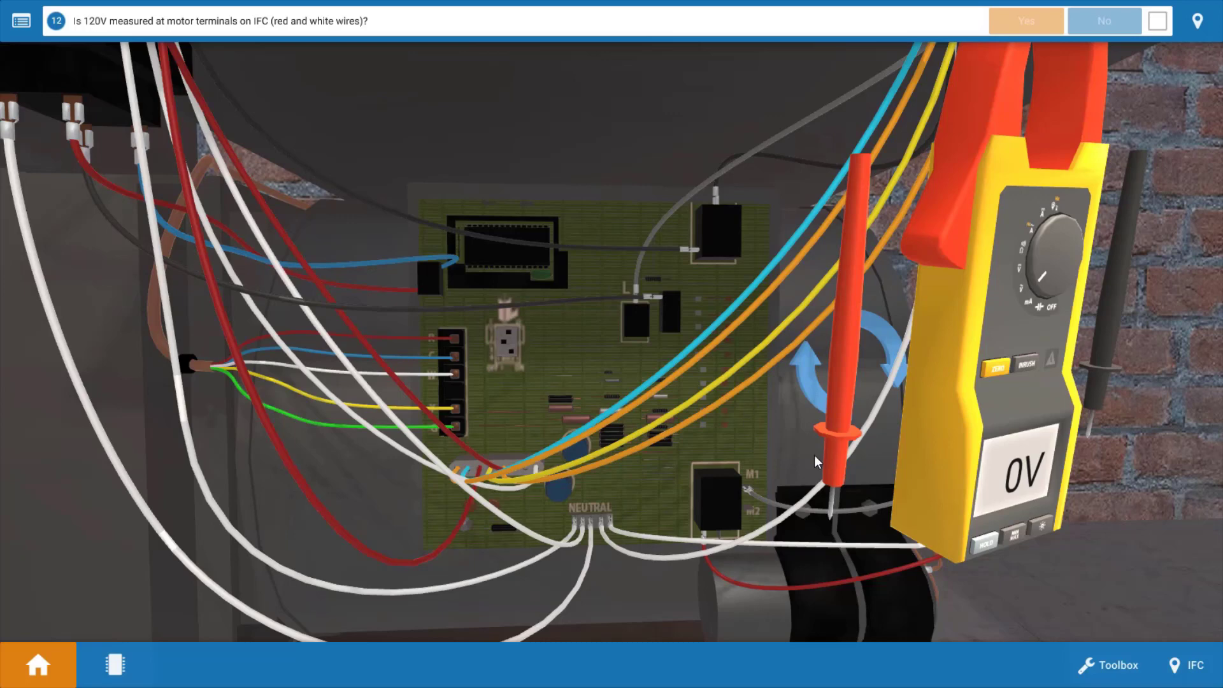
mouse_move(736, 388)
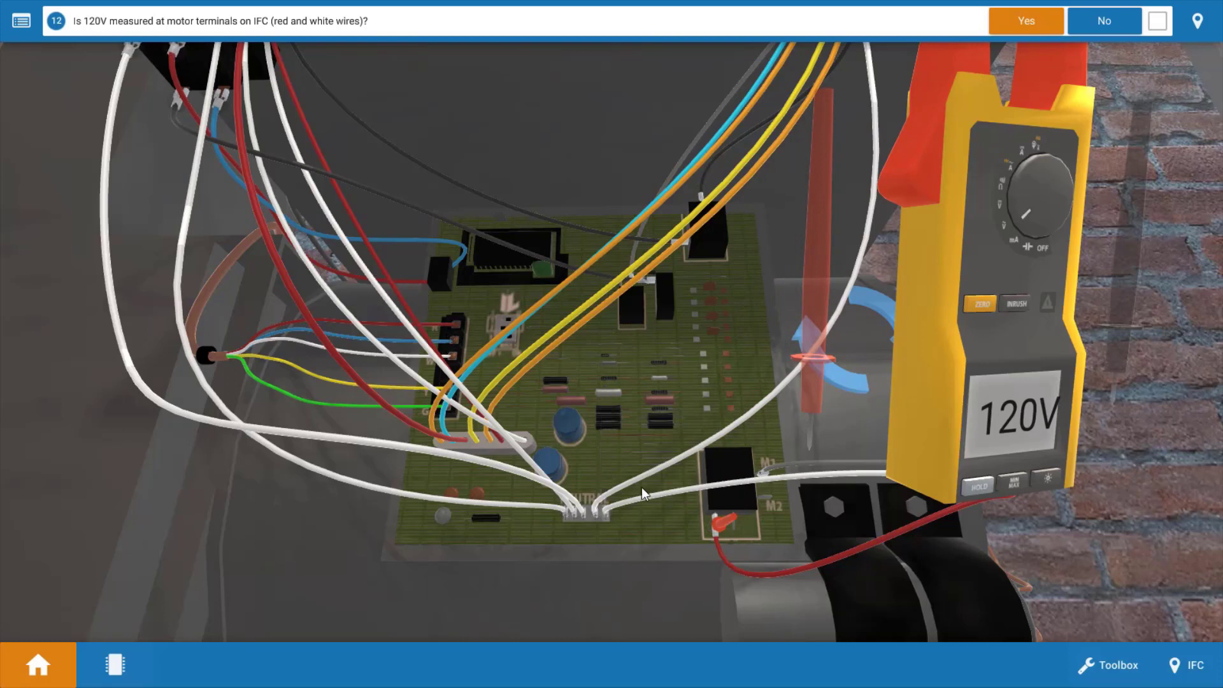
mouse_move(861, 533)
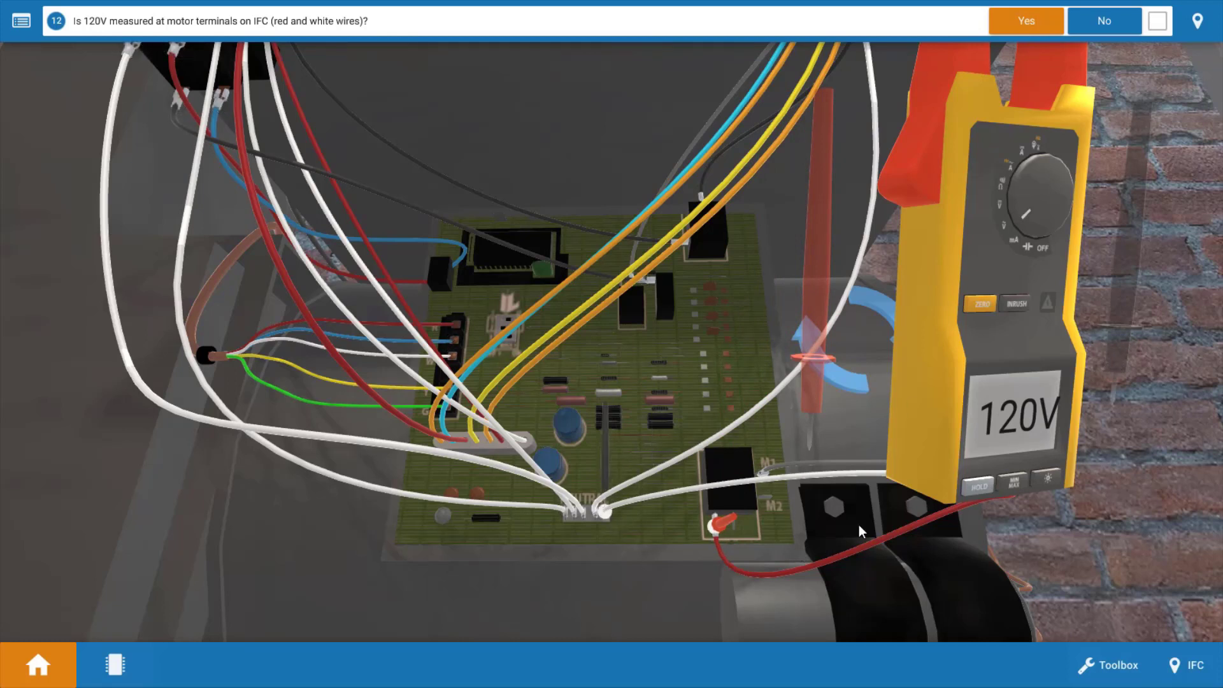
mouse_move(995, 552)
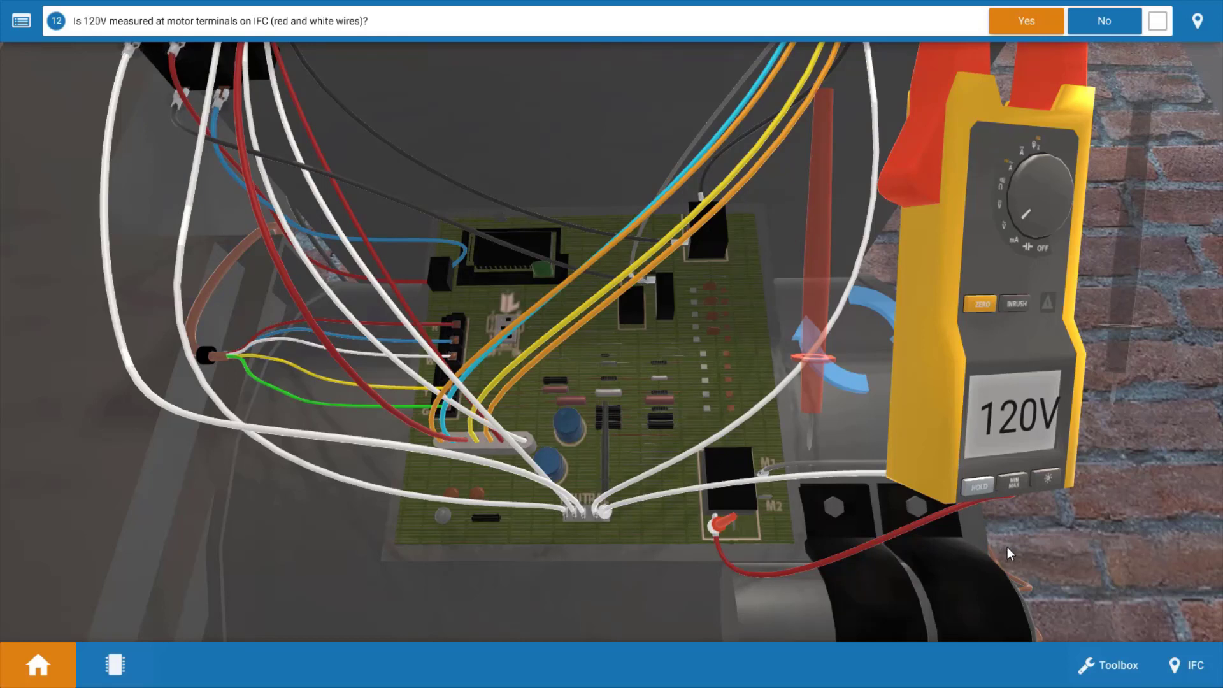
mouse_move(1059, 539)
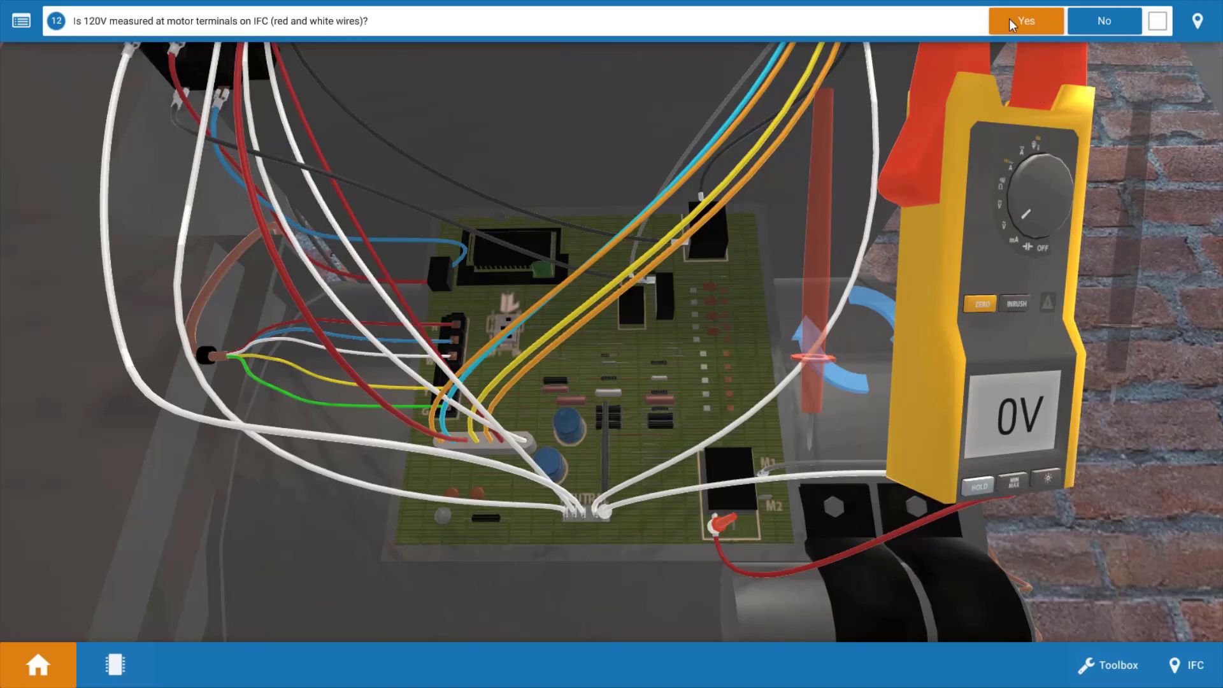
- Confirm 120V at the motor terminals and switch the service disconnect Off
left_click(1024, 20)
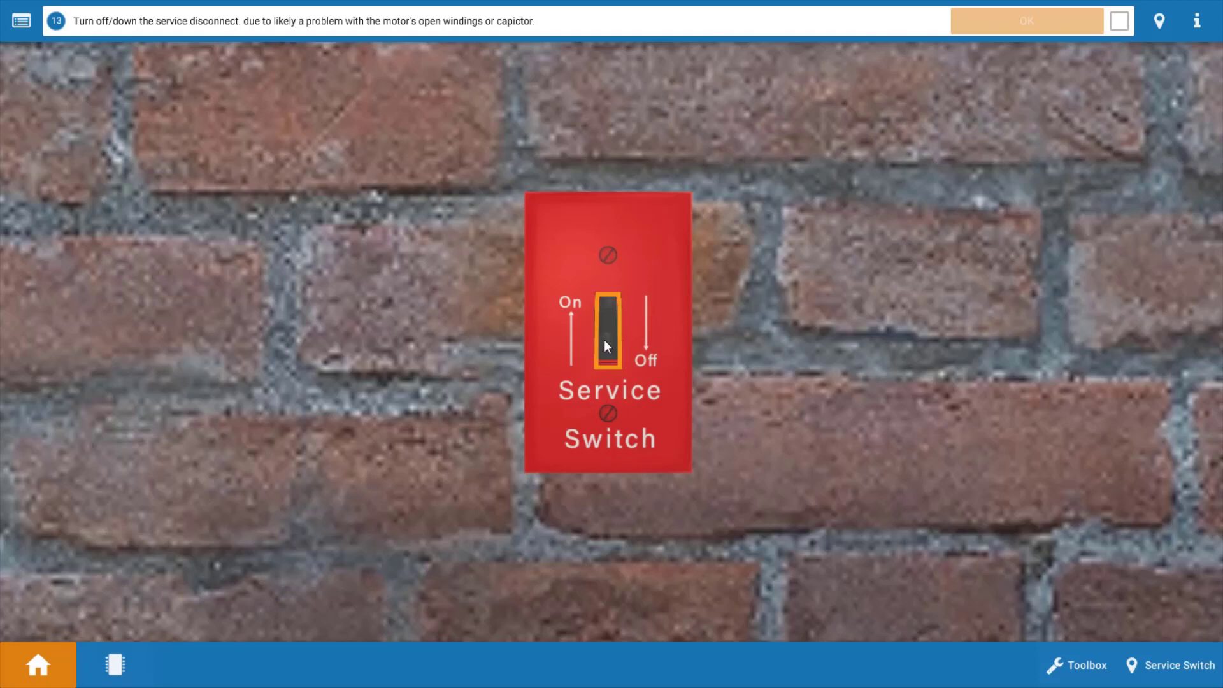
left_click(1177, 665)
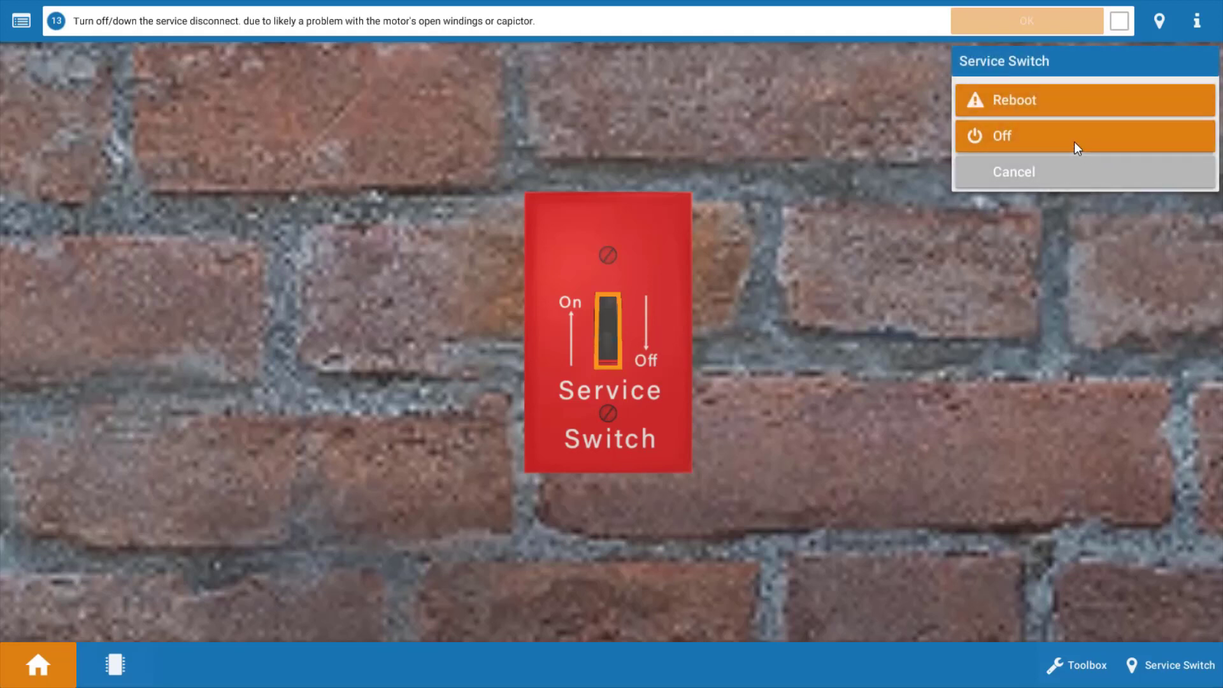
left_click(1002, 136)
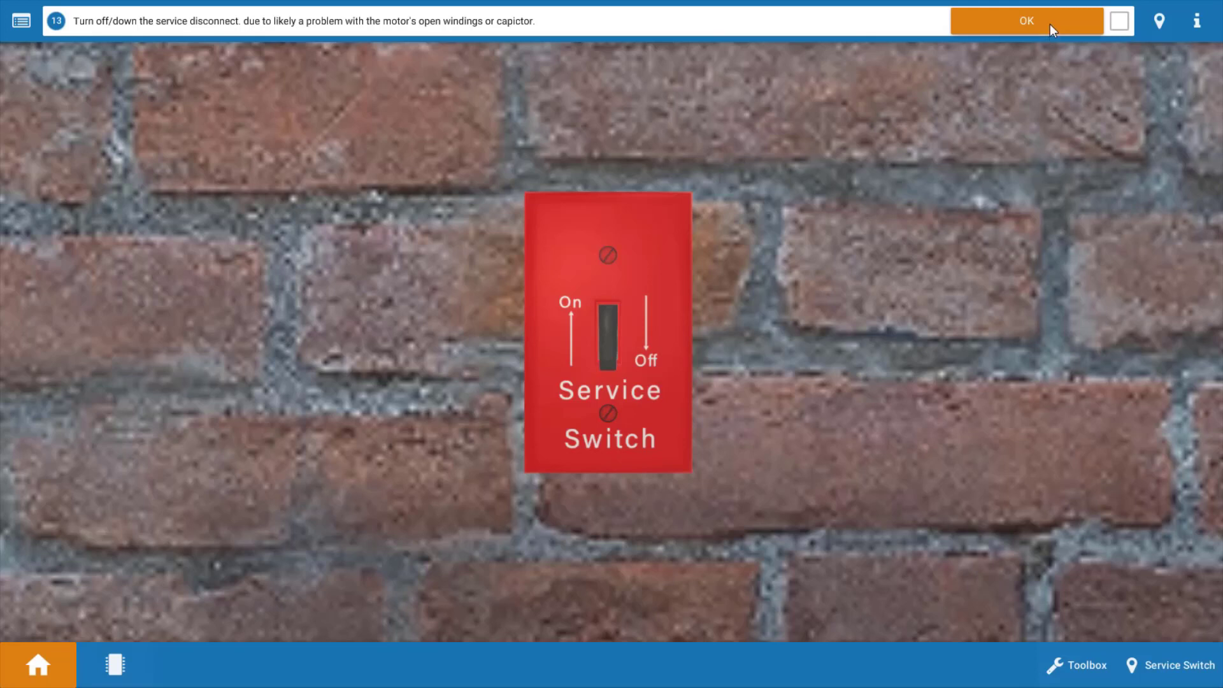
- Acknowledge the shutdown and disconnect the capacitor's wires to isolate it
left_click(1026, 21)
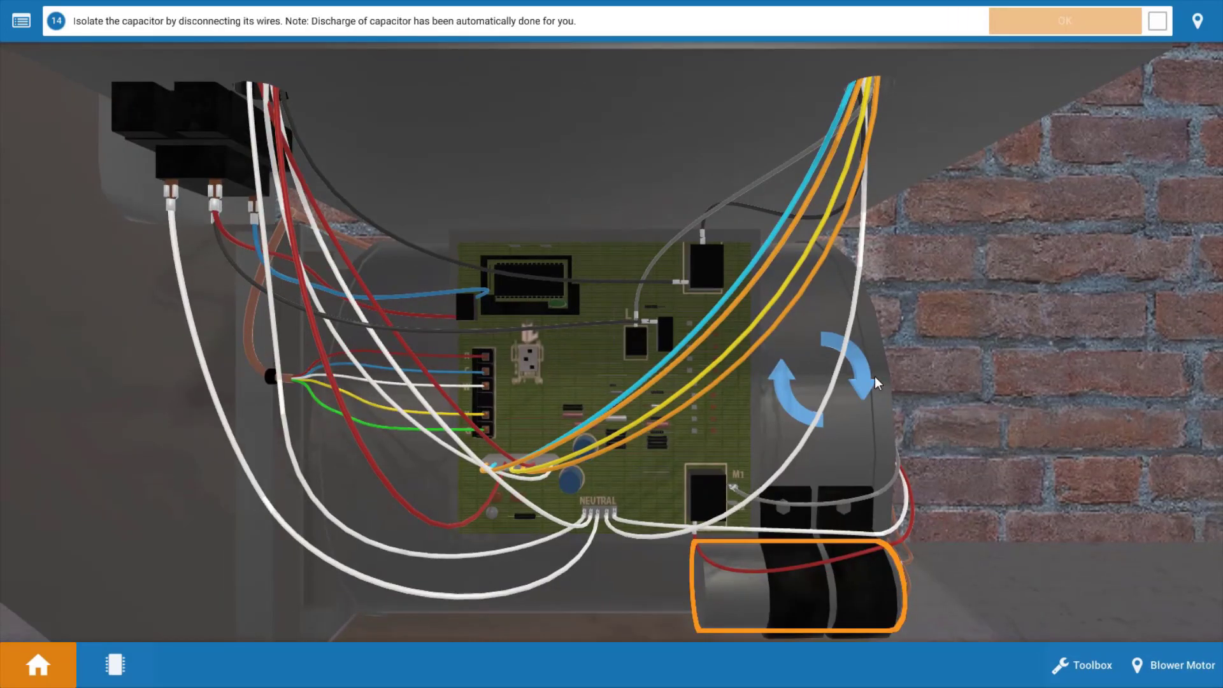
mouse_move(838, 599)
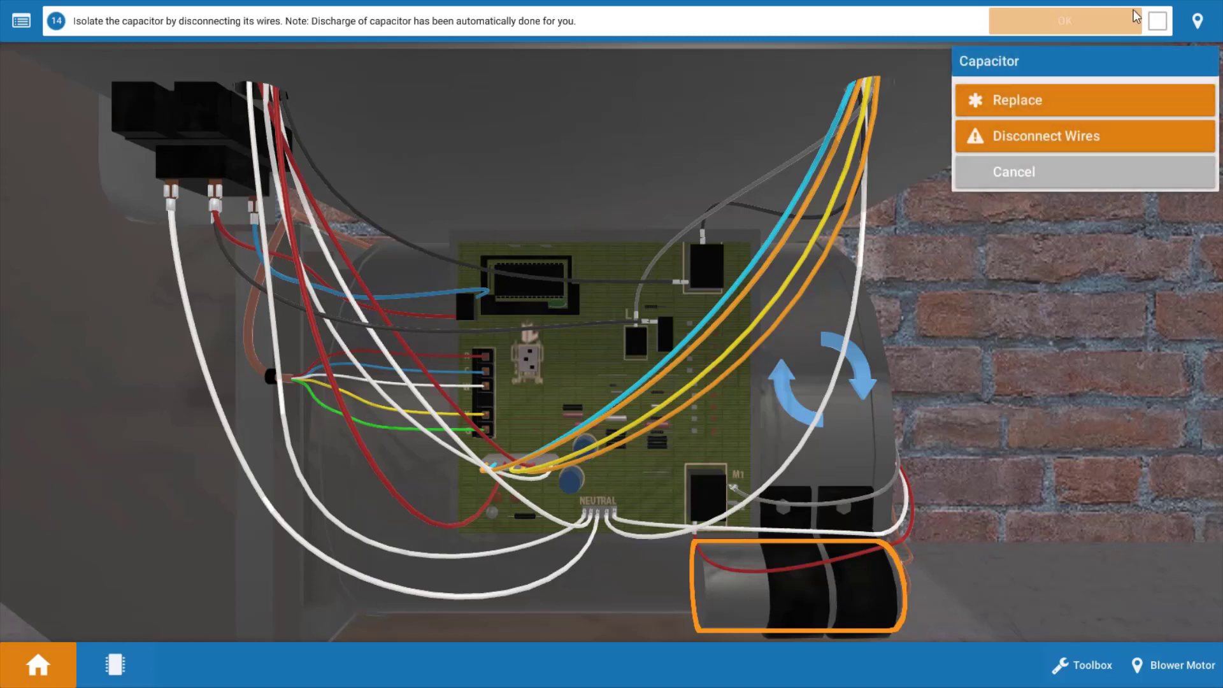
left_click(1045, 135)
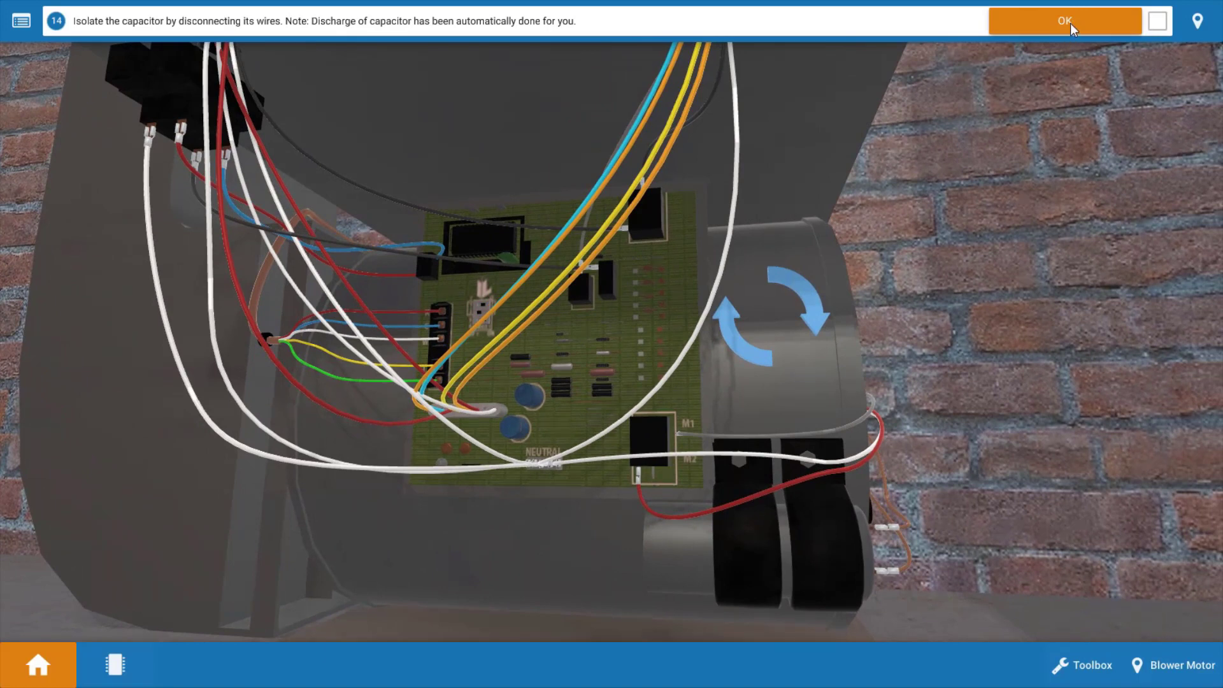
- Acknowledge isolation and confirm the 10µF capacitor reading is within 10% of rating
left_click(1064, 21)
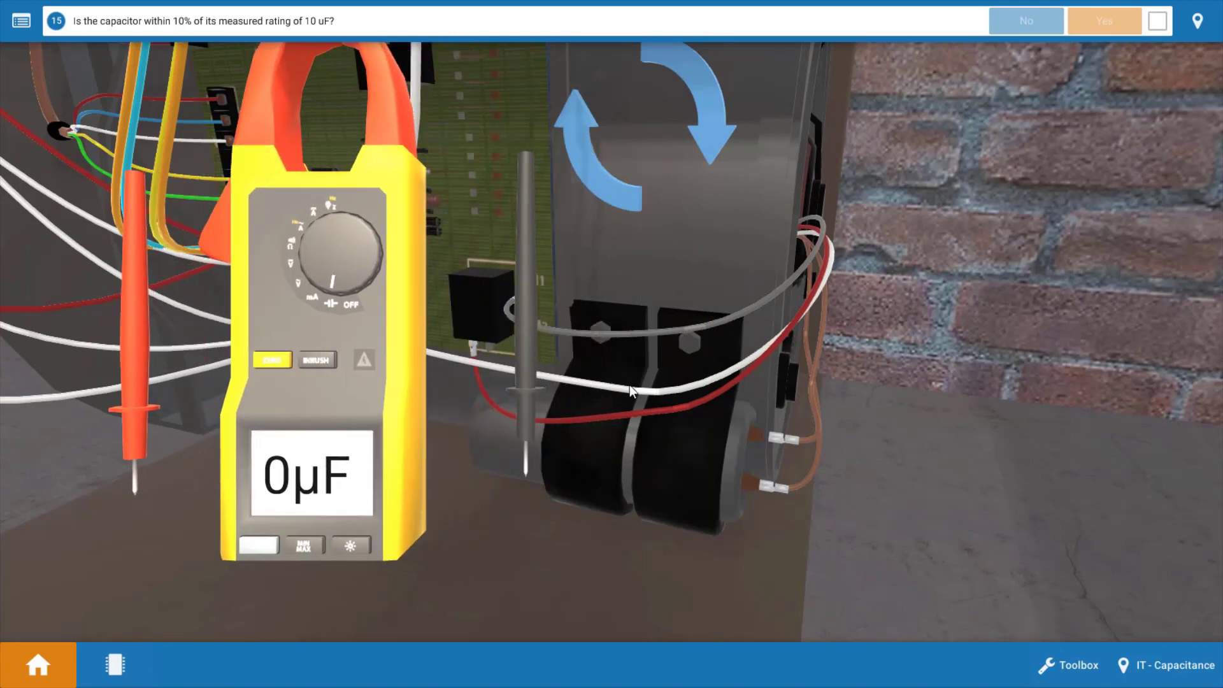
mouse_move(570, 435)
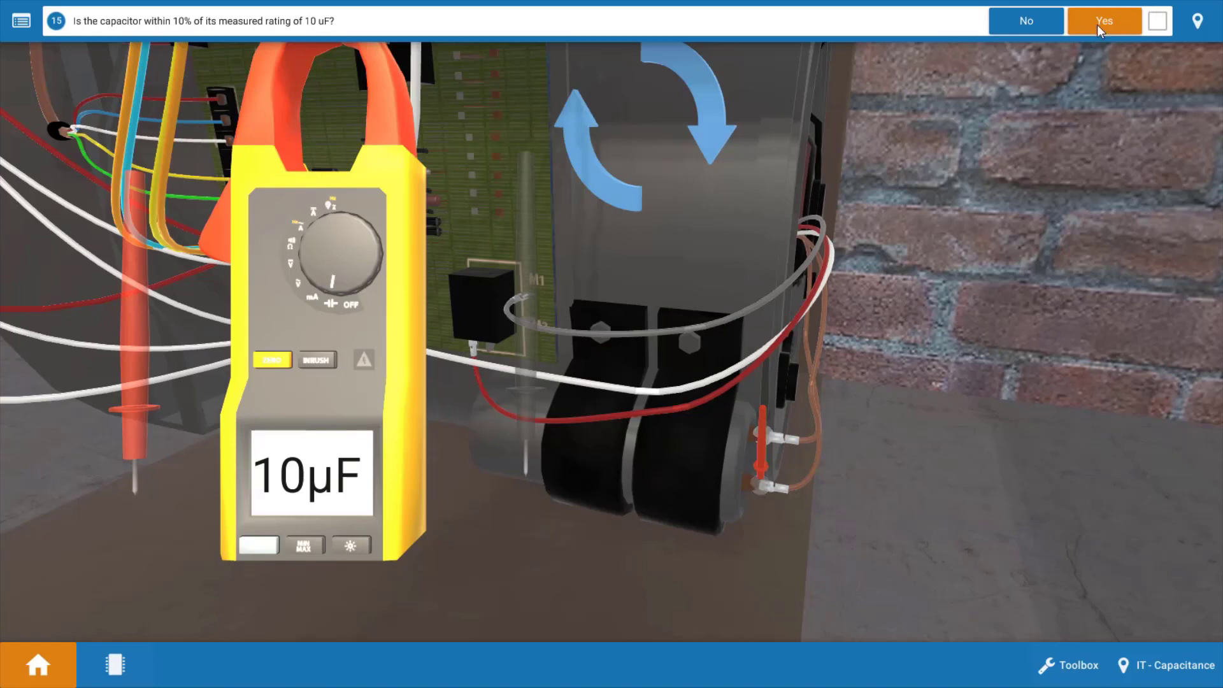
left_click(1103, 22)
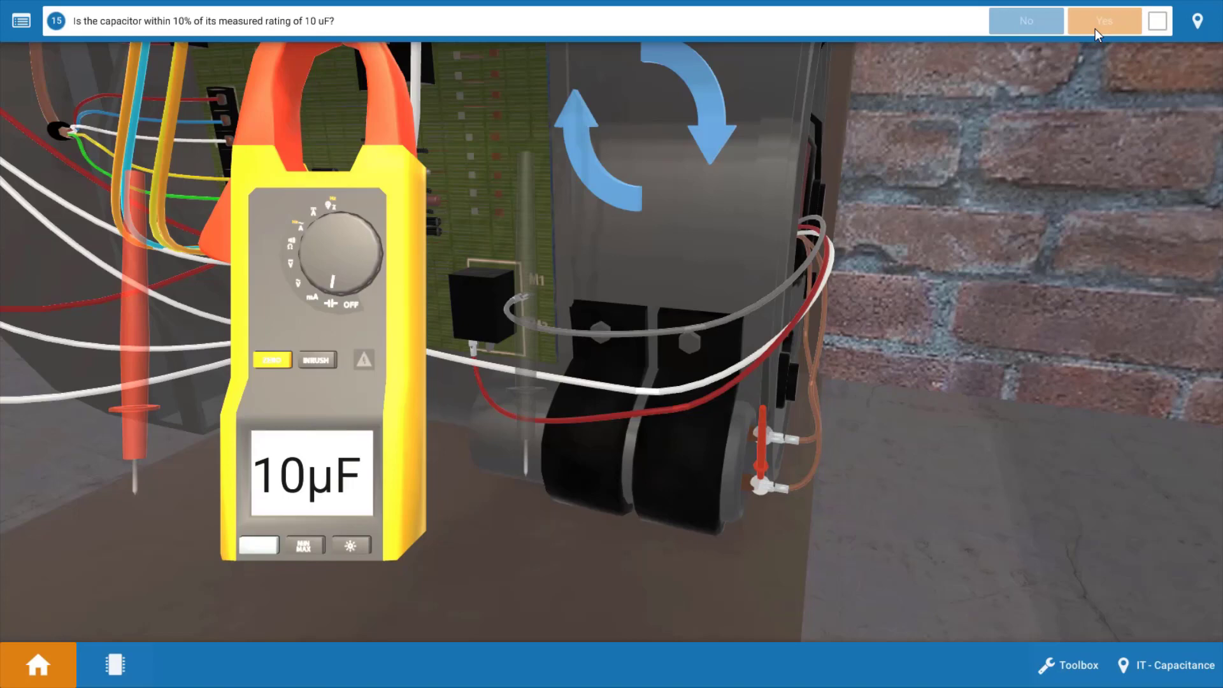
- Disconnect the motor's red and white wires from the IFC board and acknowledge the step
left_click(1104, 21)
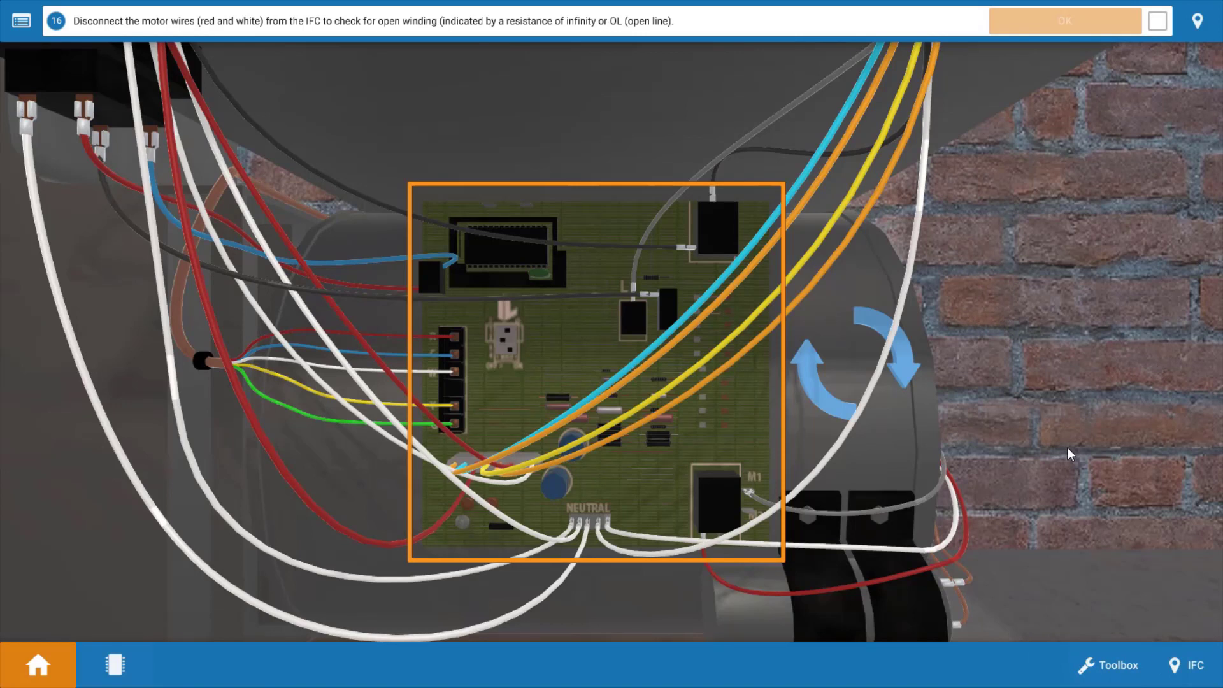
mouse_move(863, 438)
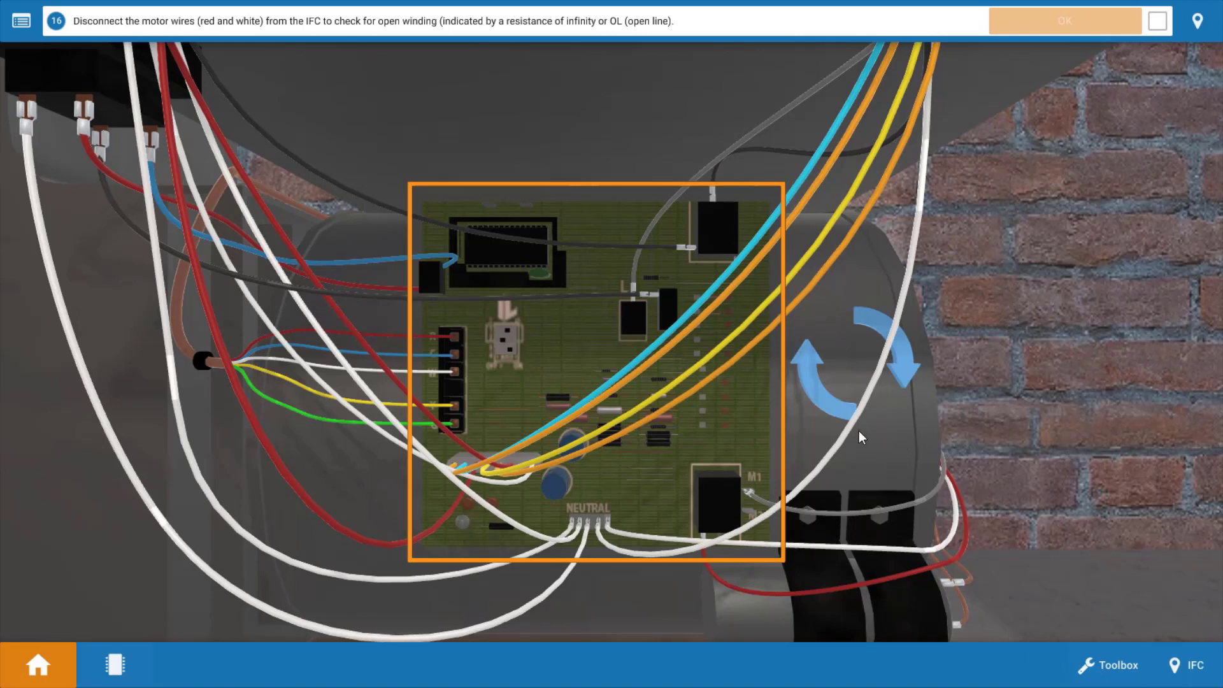
mouse_move(665, 451)
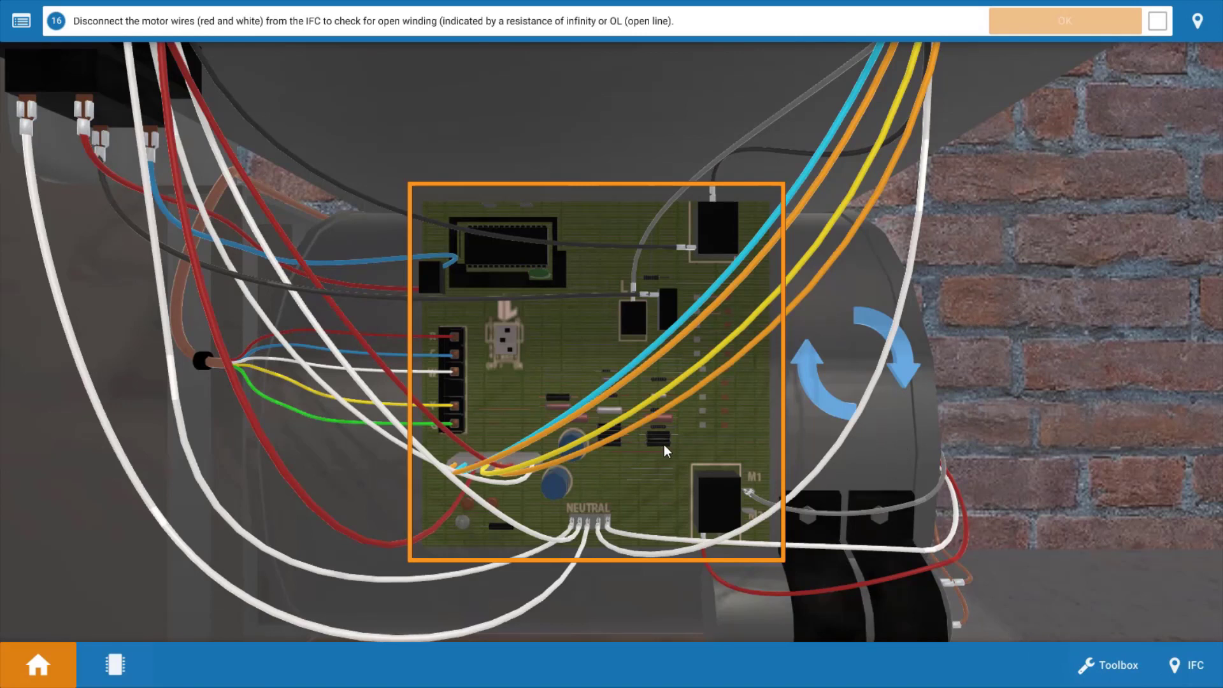
mouse_move(669, 492)
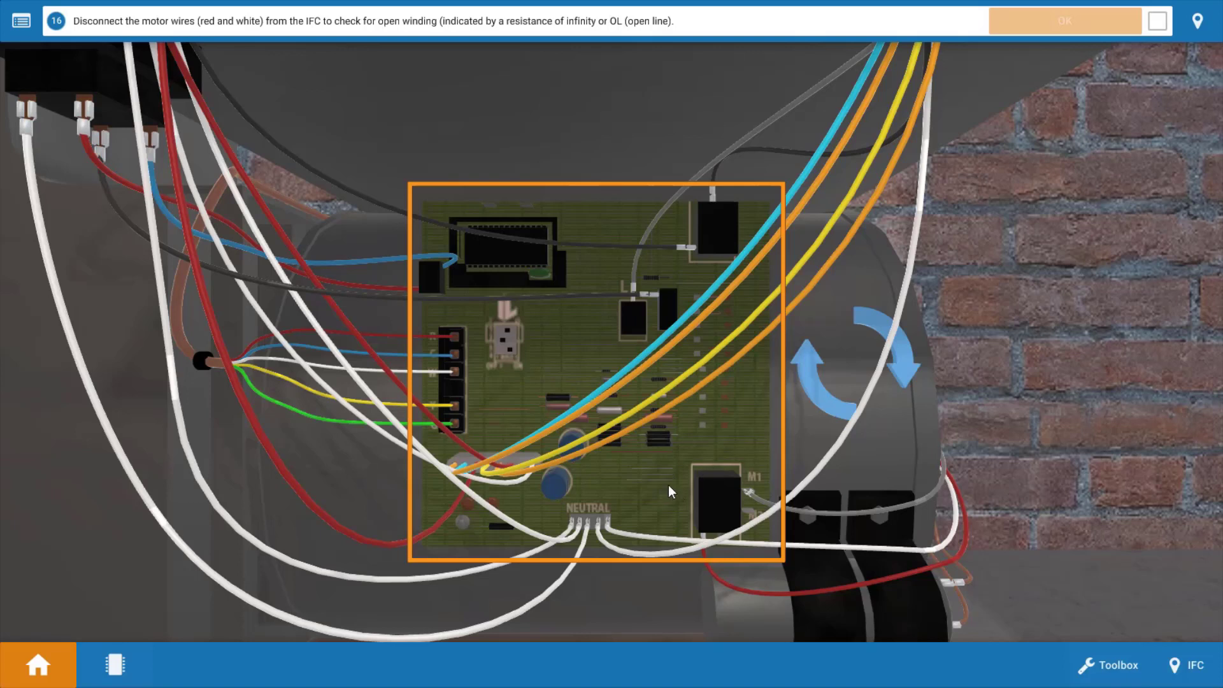
left_click(1193, 665)
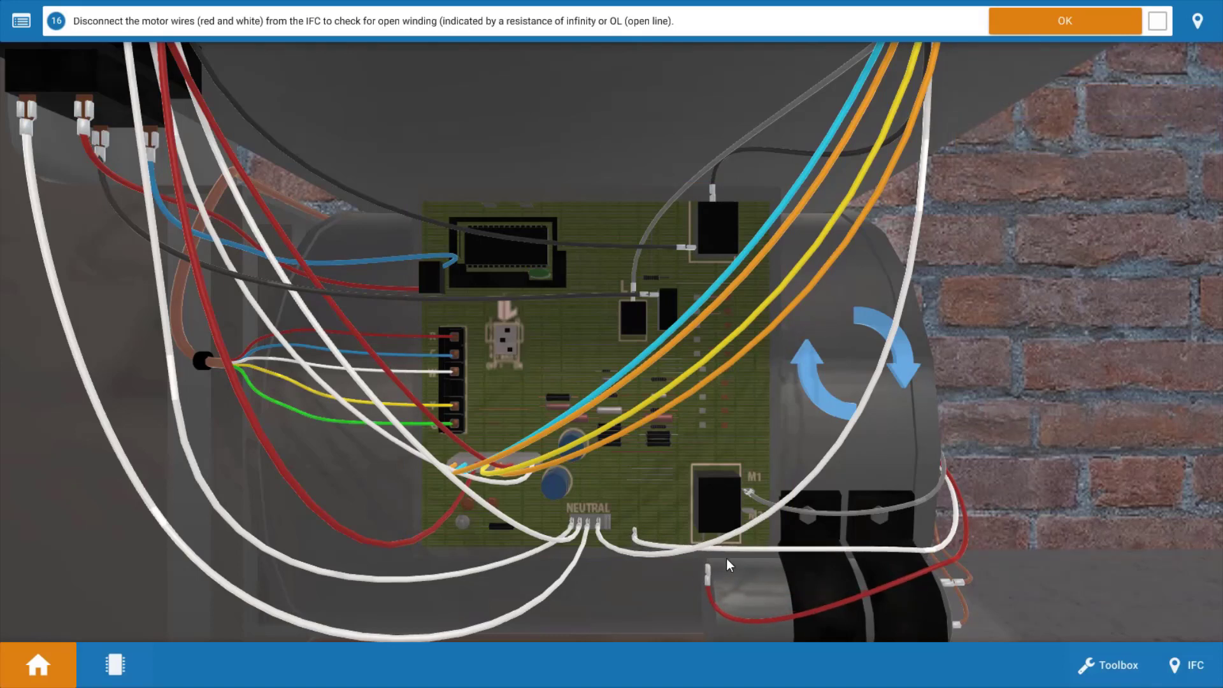
mouse_move(1015, 523)
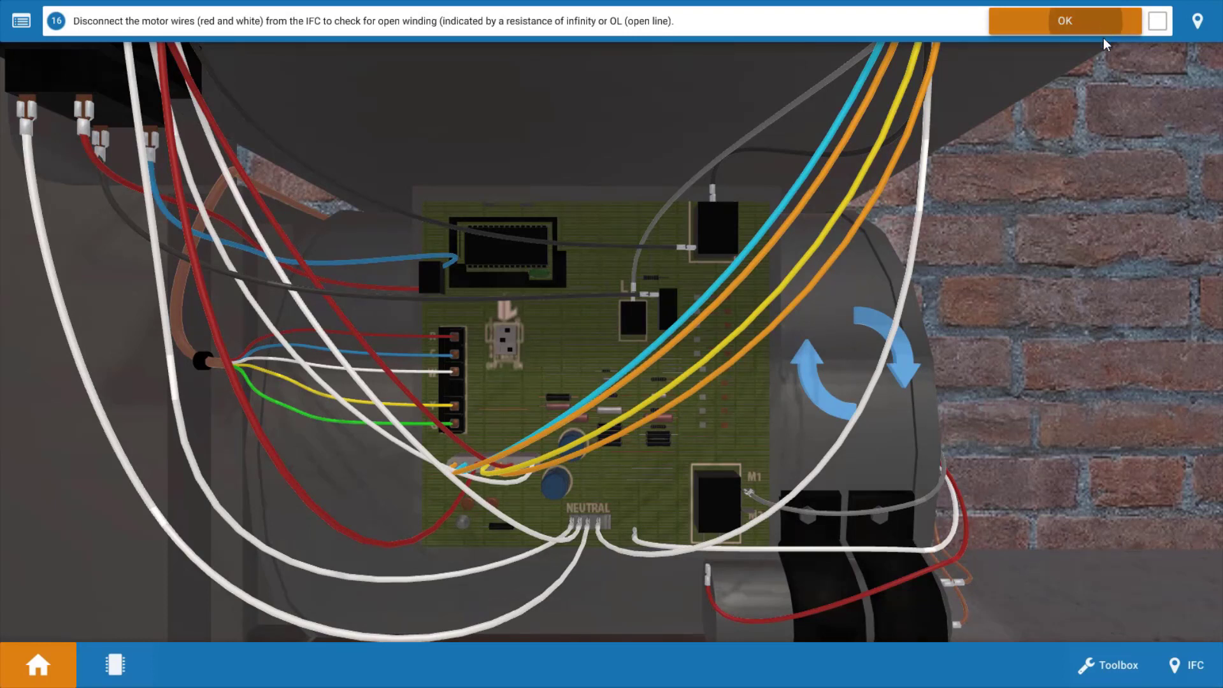
left_click(1064, 20)
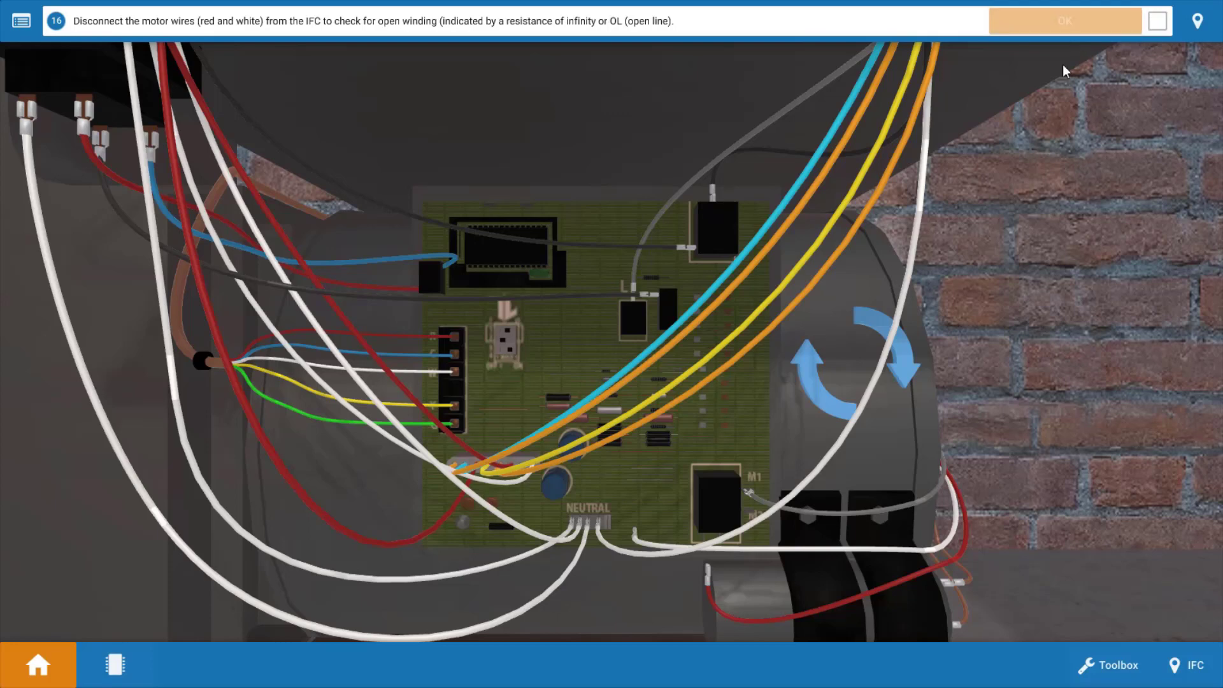
- Answer Yes that Start to Common reads OL, advancing to the replace-motor step
left_click(1064, 21)
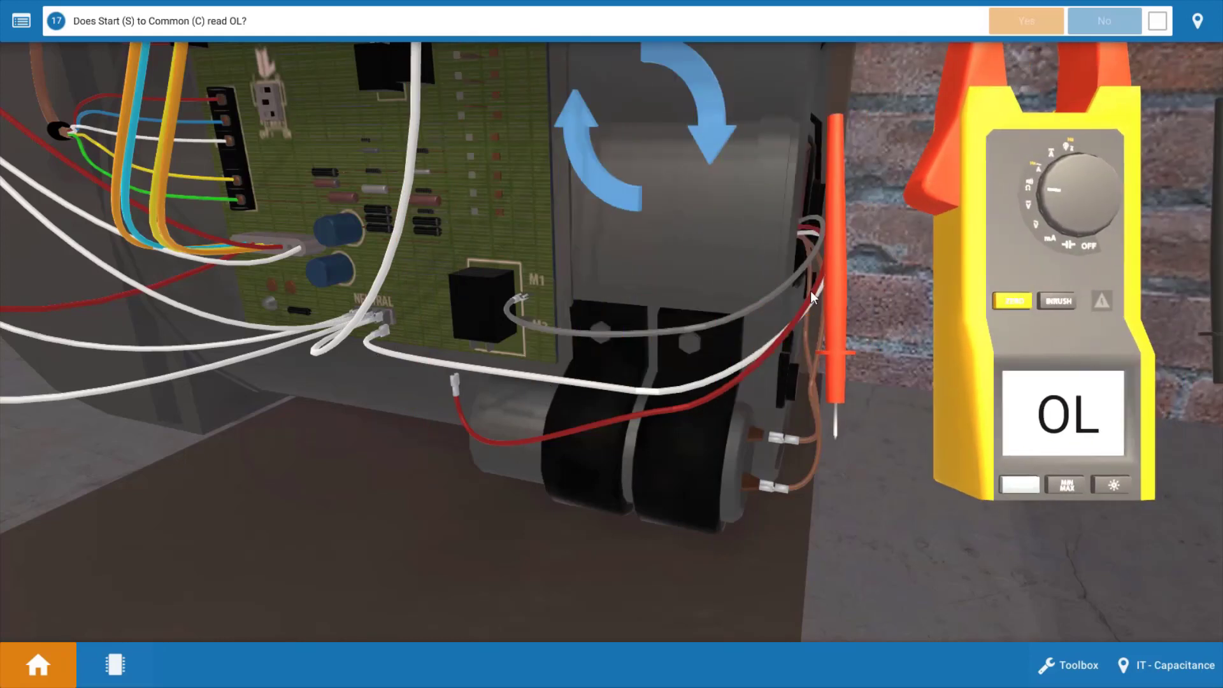
mouse_move(773, 449)
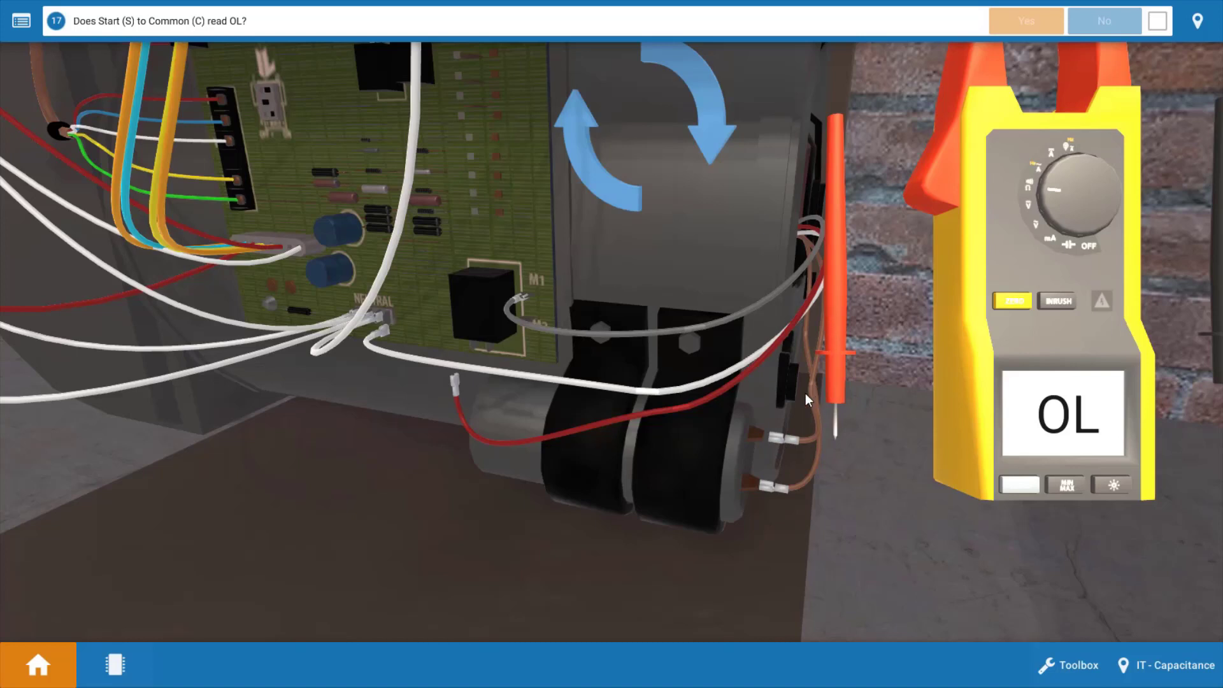
mouse_move(754, 480)
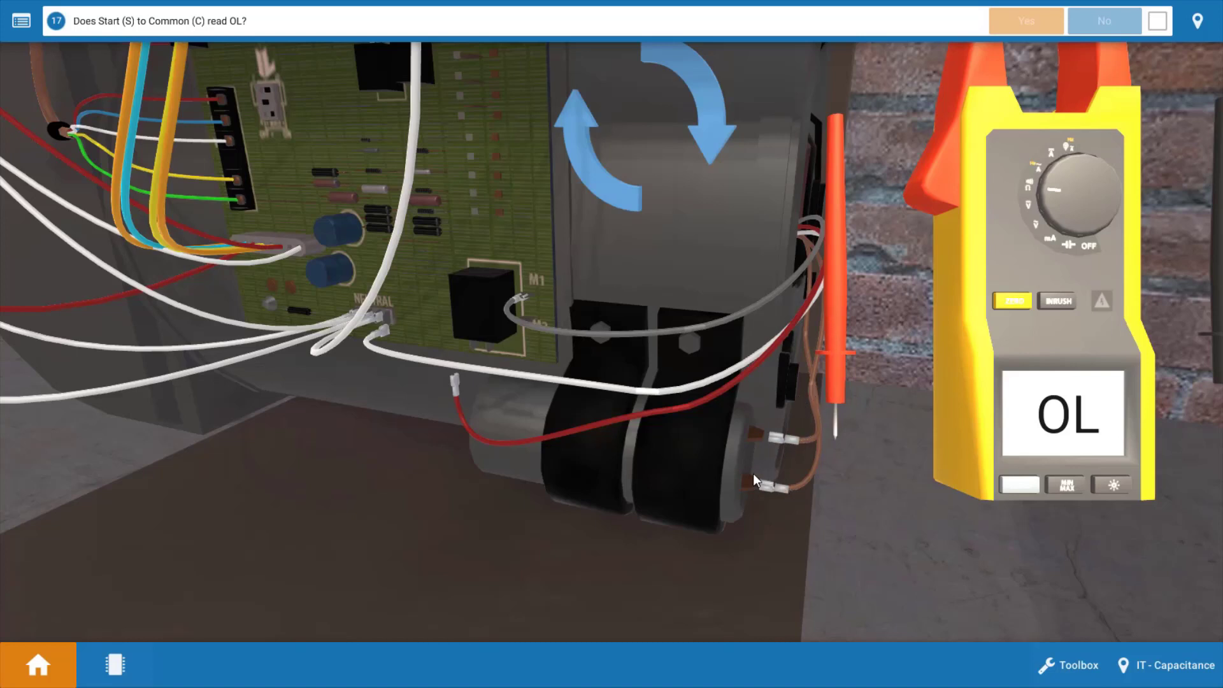
mouse_move(810, 468)
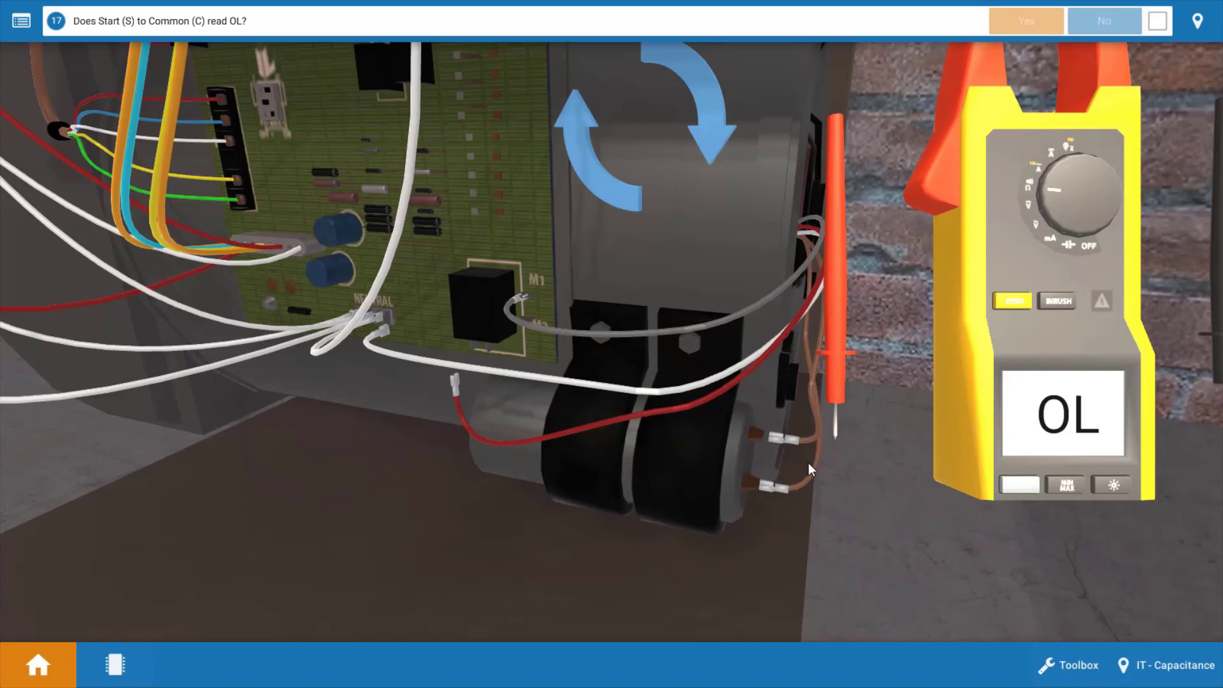
mouse_move(413, 338)
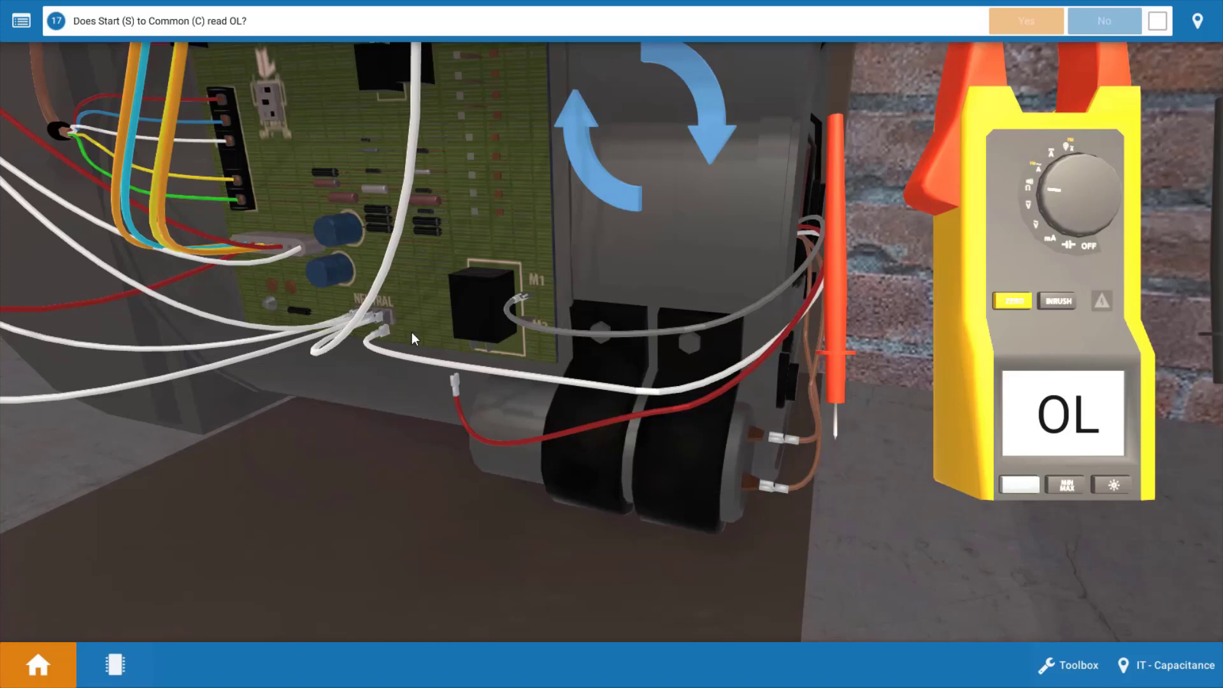
mouse_move(885, 403)
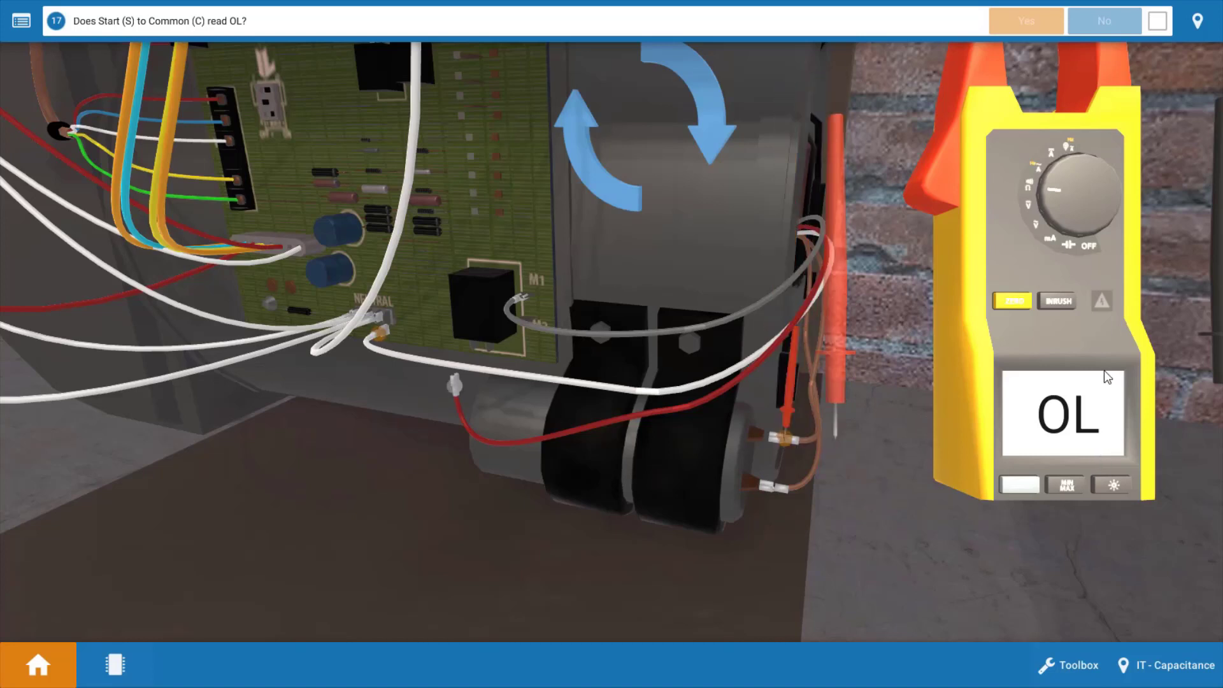
mouse_move(659, 422)
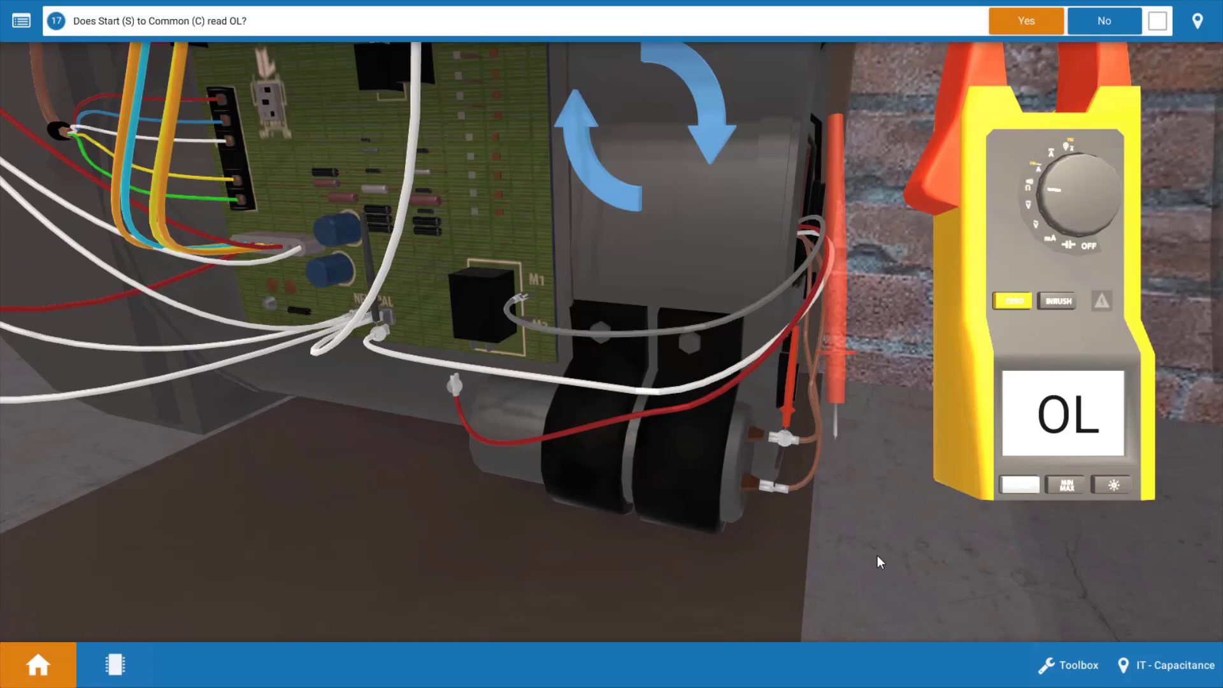
mouse_move(980, 569)
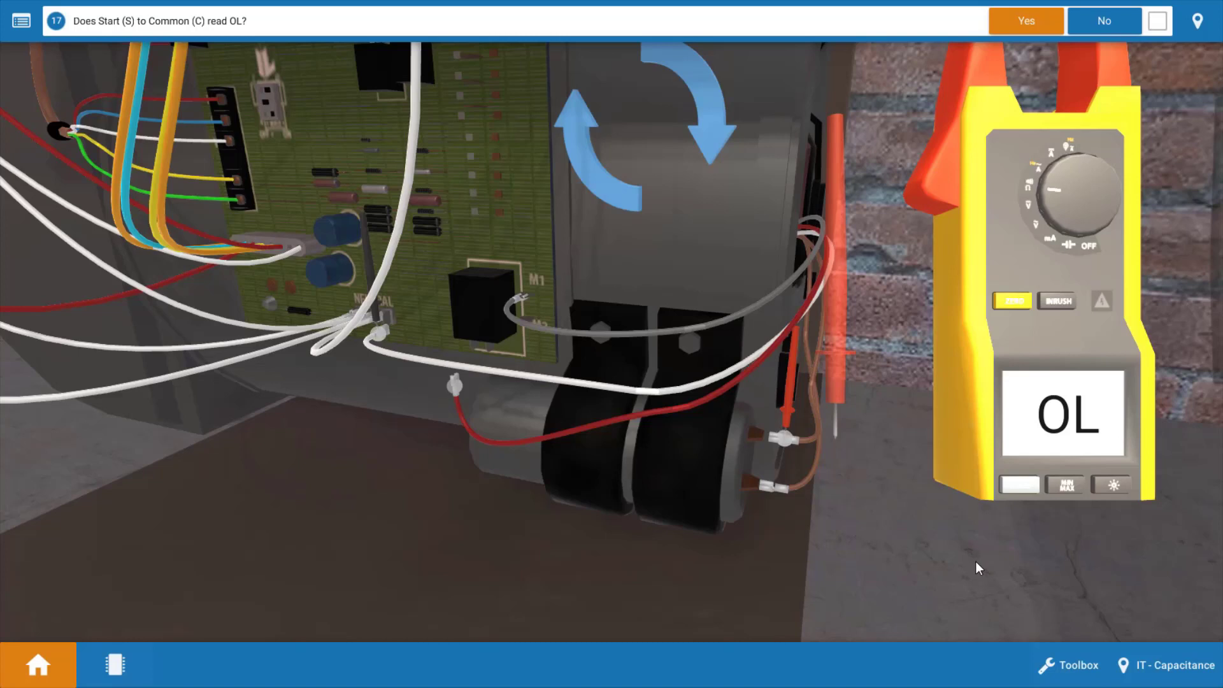
mouse_move(854, 485)
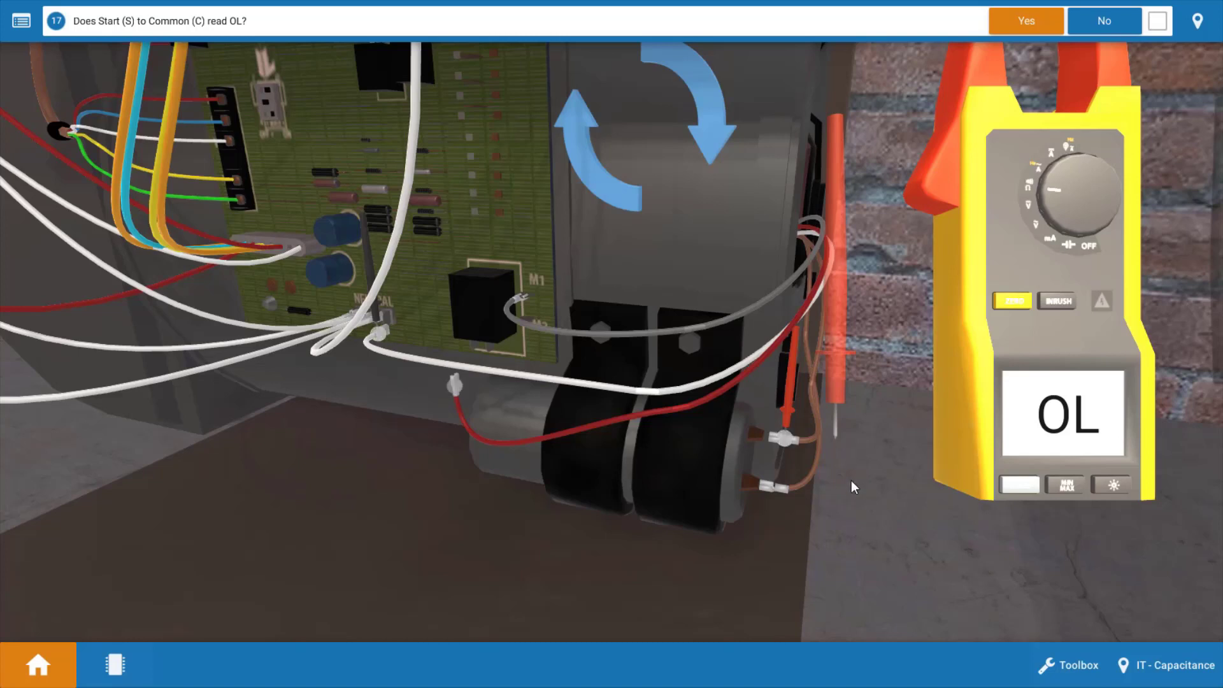
left_click(1024, 20)
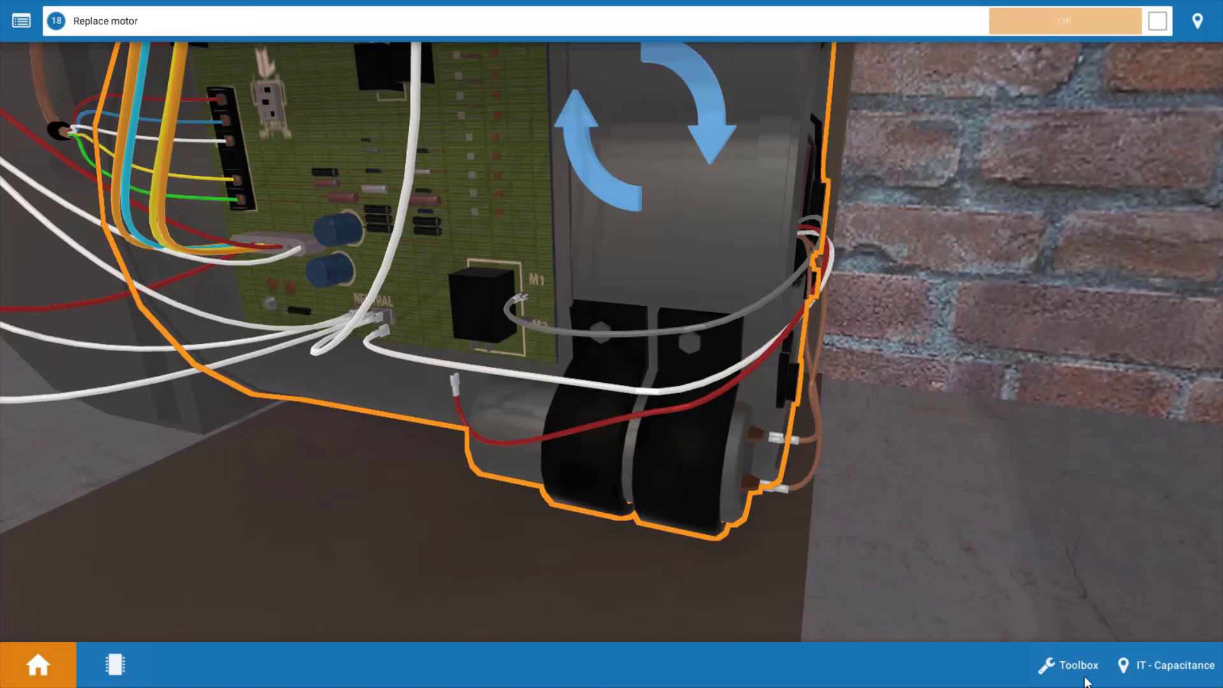
- Bring the multimeter back from the Toolbox to the blower motor, reading OL
left_click(1079, 665)
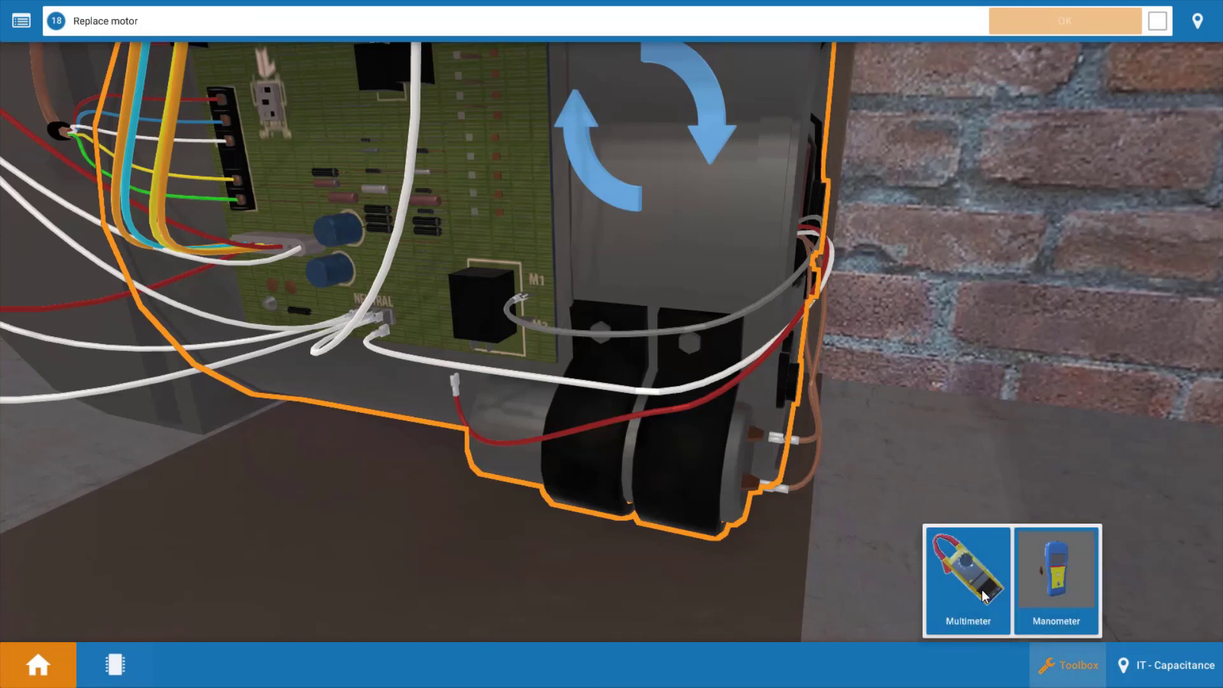
left_click(967, 581)
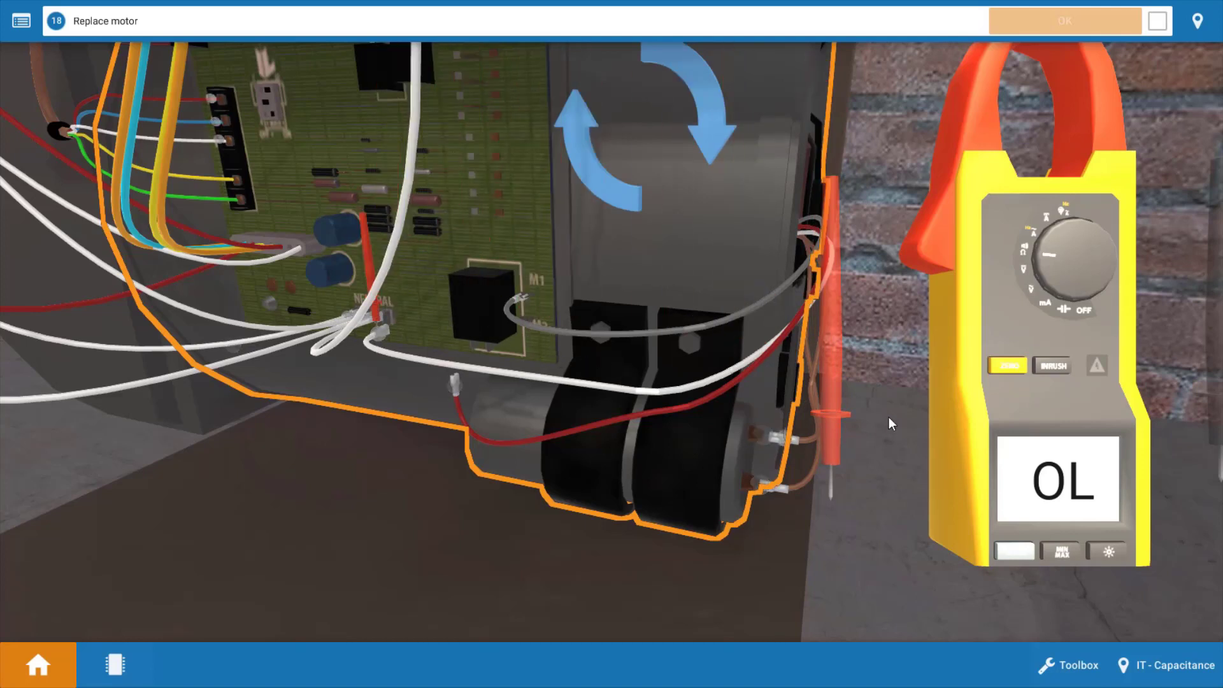
mouse_move(953, 463)
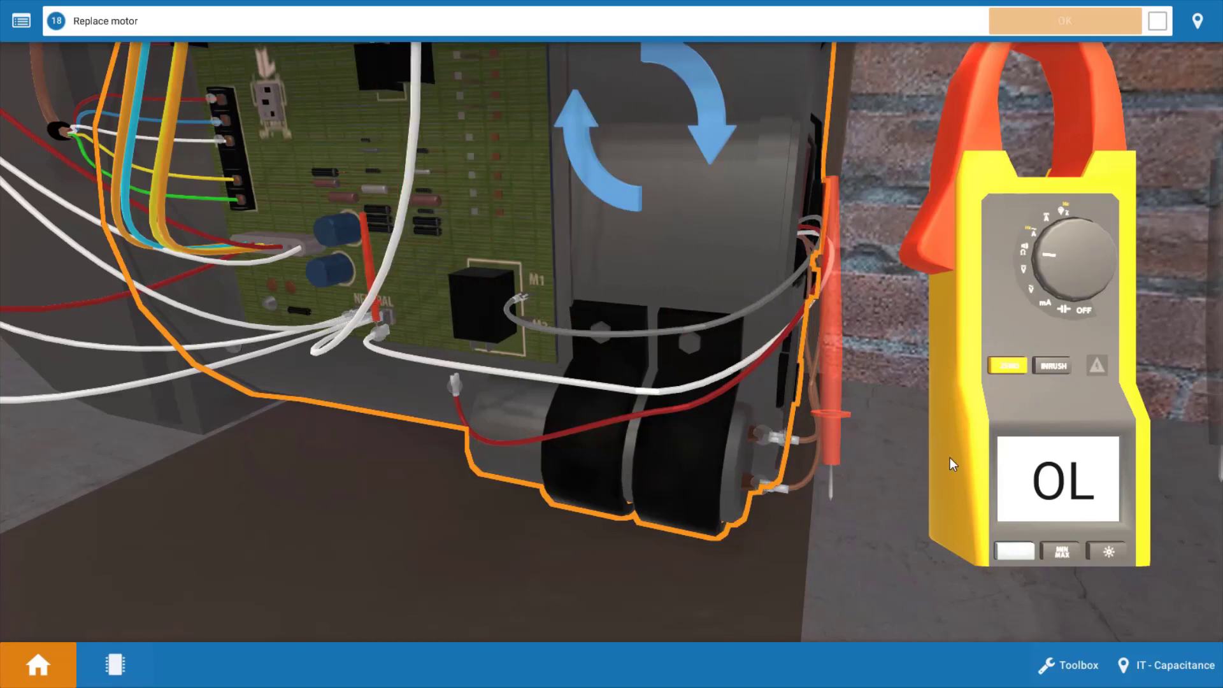
left_click(115, 665)
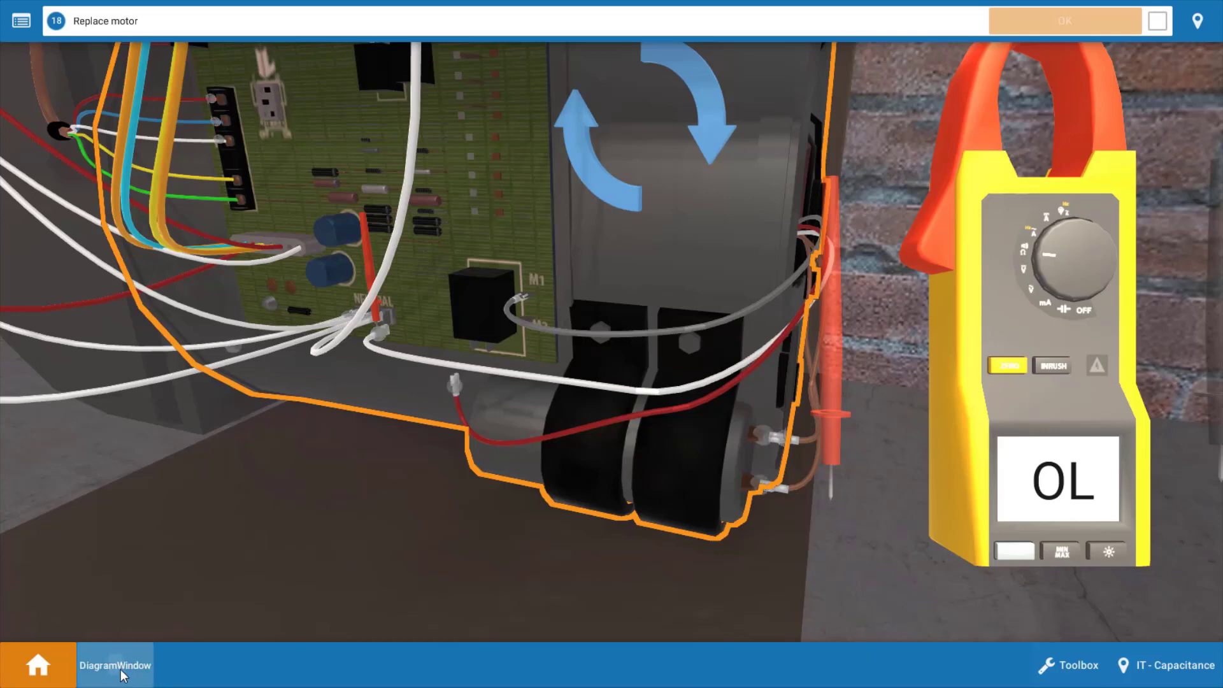
- Show the furnace wiring diagram with the blower motor and run capacitor circuit highlighted
left_click(116, 665)
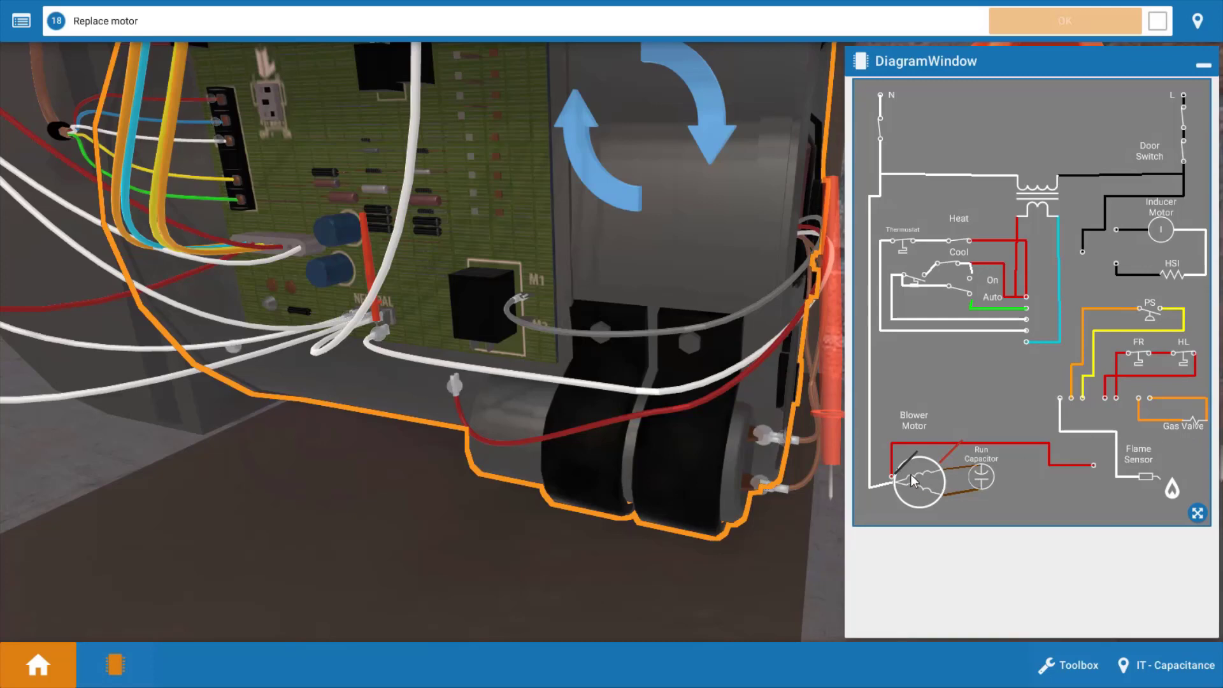
mouse_move(934, 475)
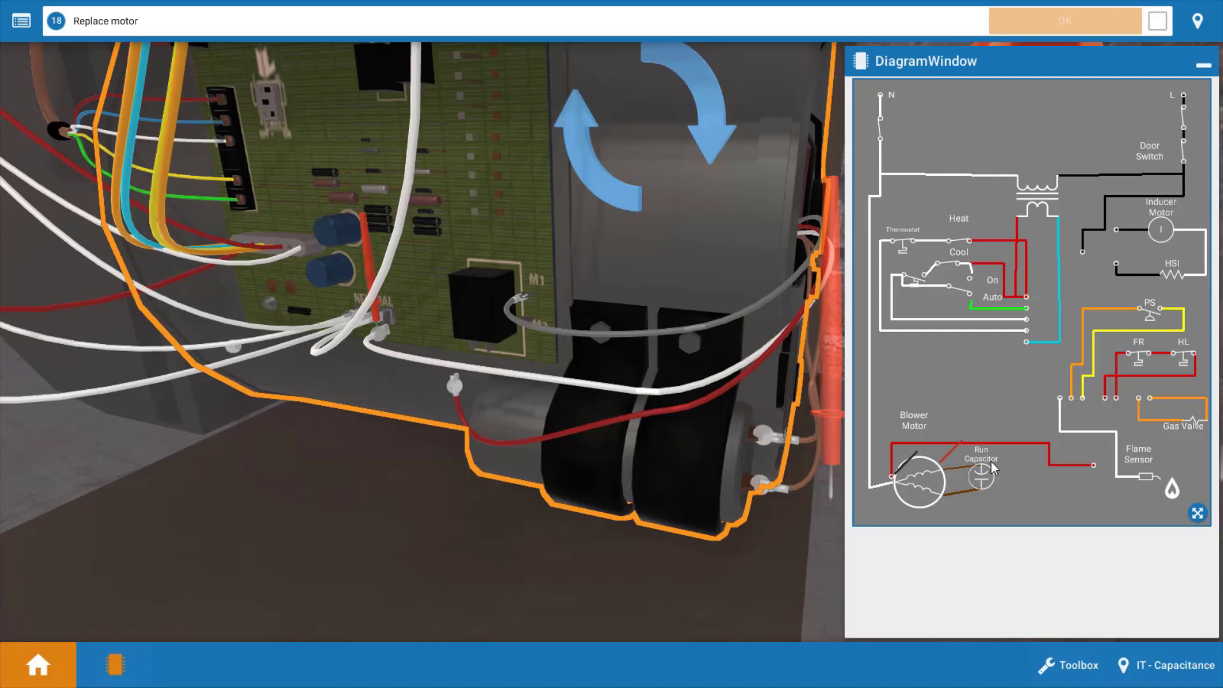
- Replace the faulty blower motor and confirm step 18 as done
left_click(1199, 61)
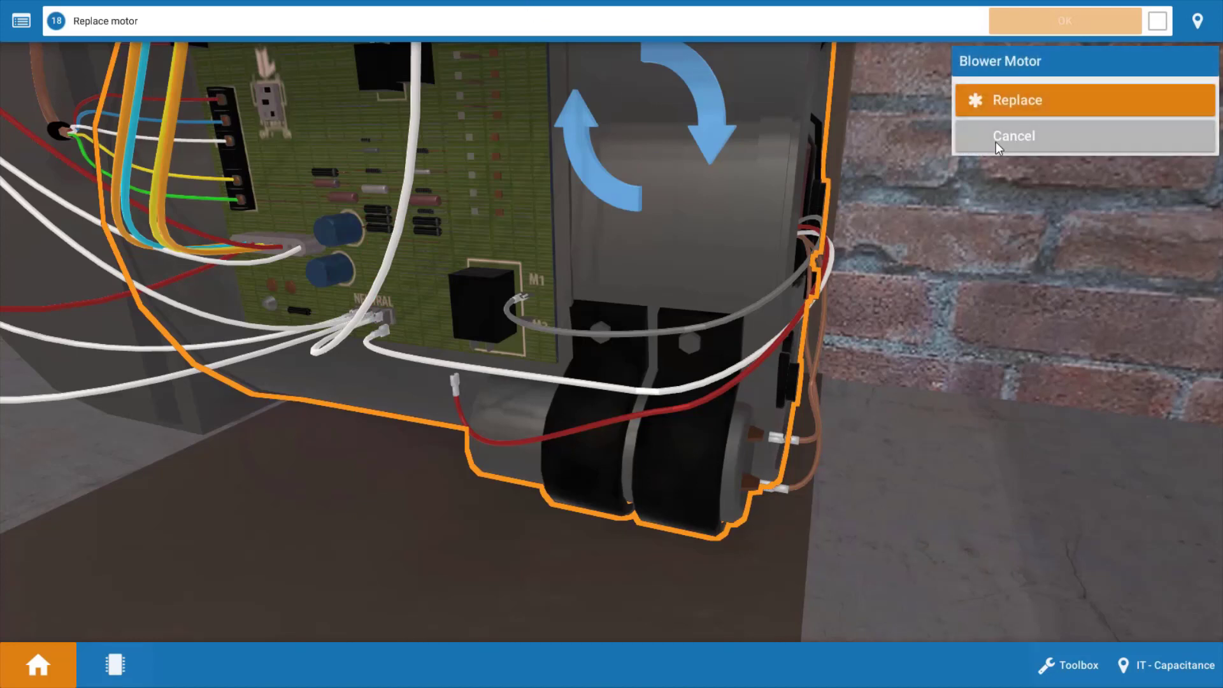
left_click(1016, 99)
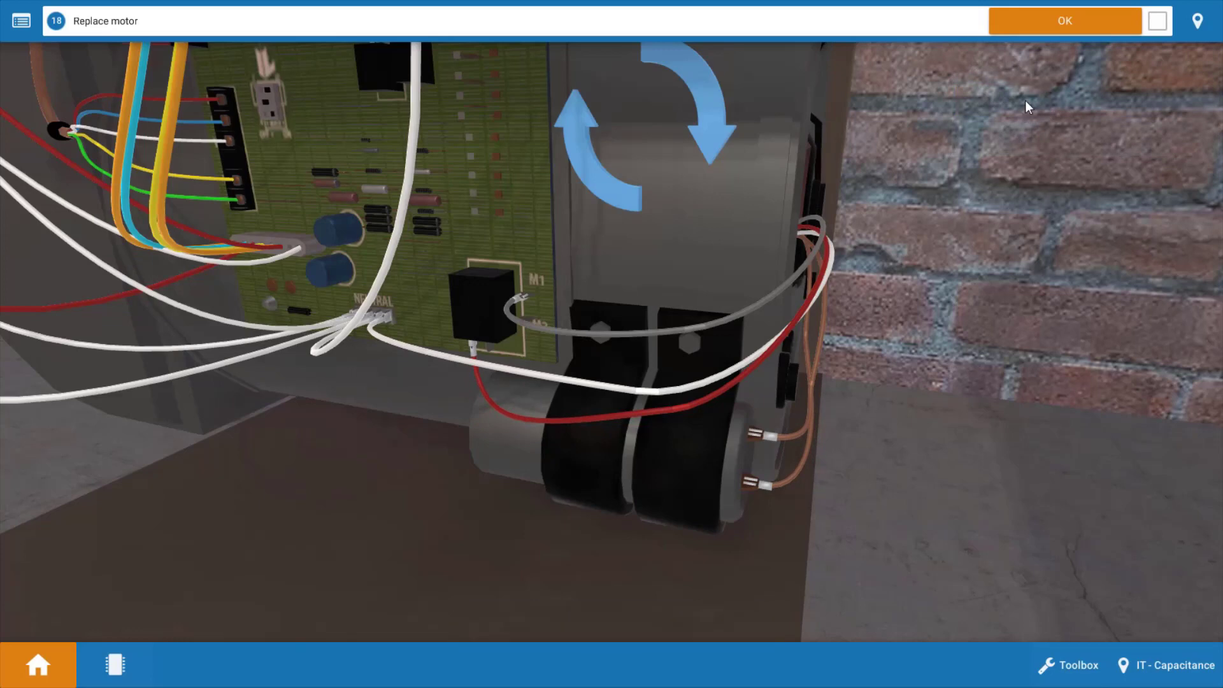
left_click(1065, 20)
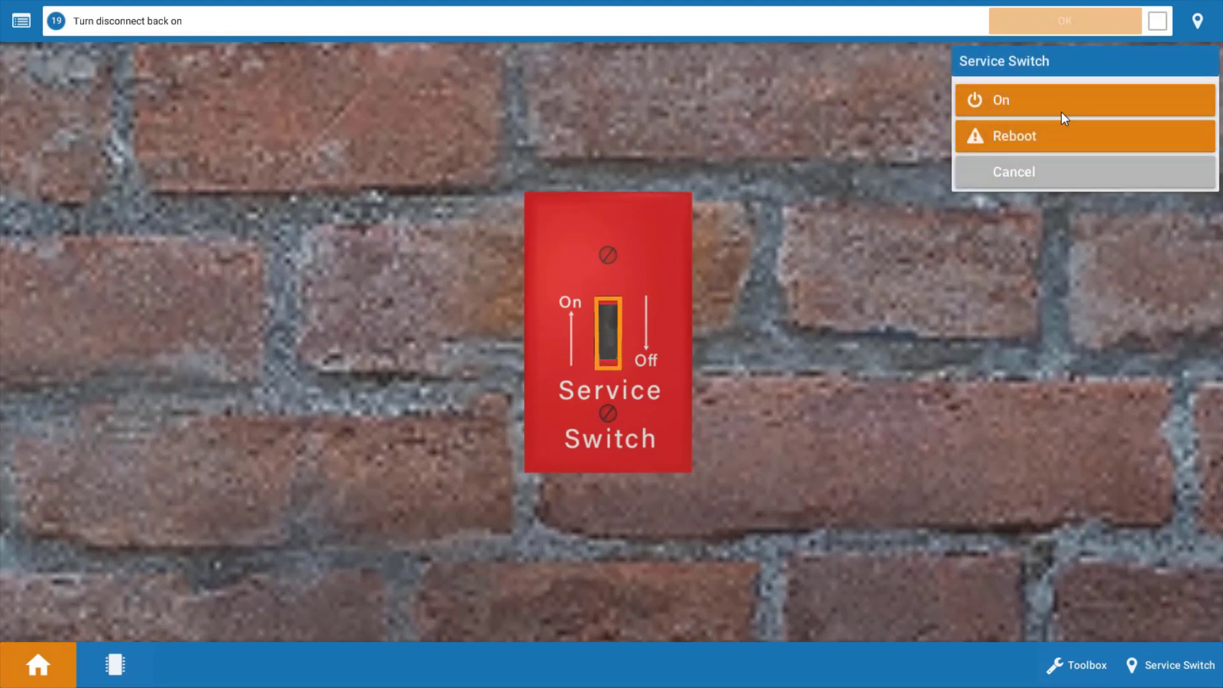
- Turn the service switch back on, confirm step 19, and move to the supply register check
left_click(1014, 99)
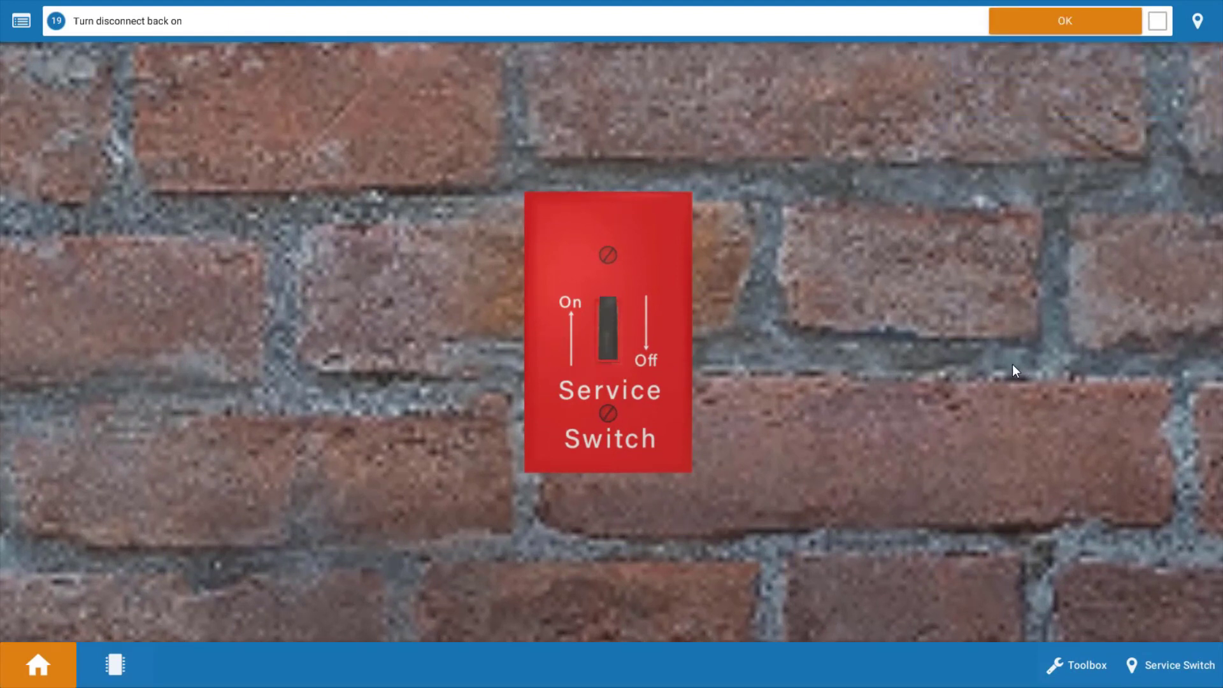
left_click(1064, 21)
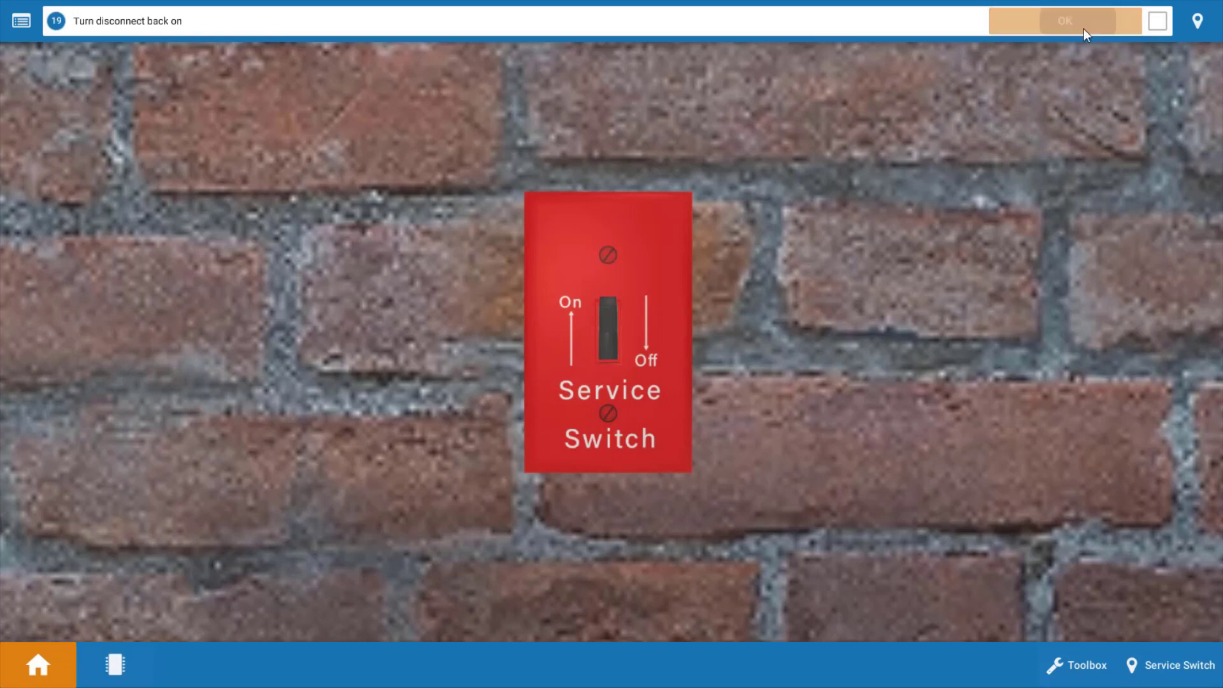
left_click(1065, 20)
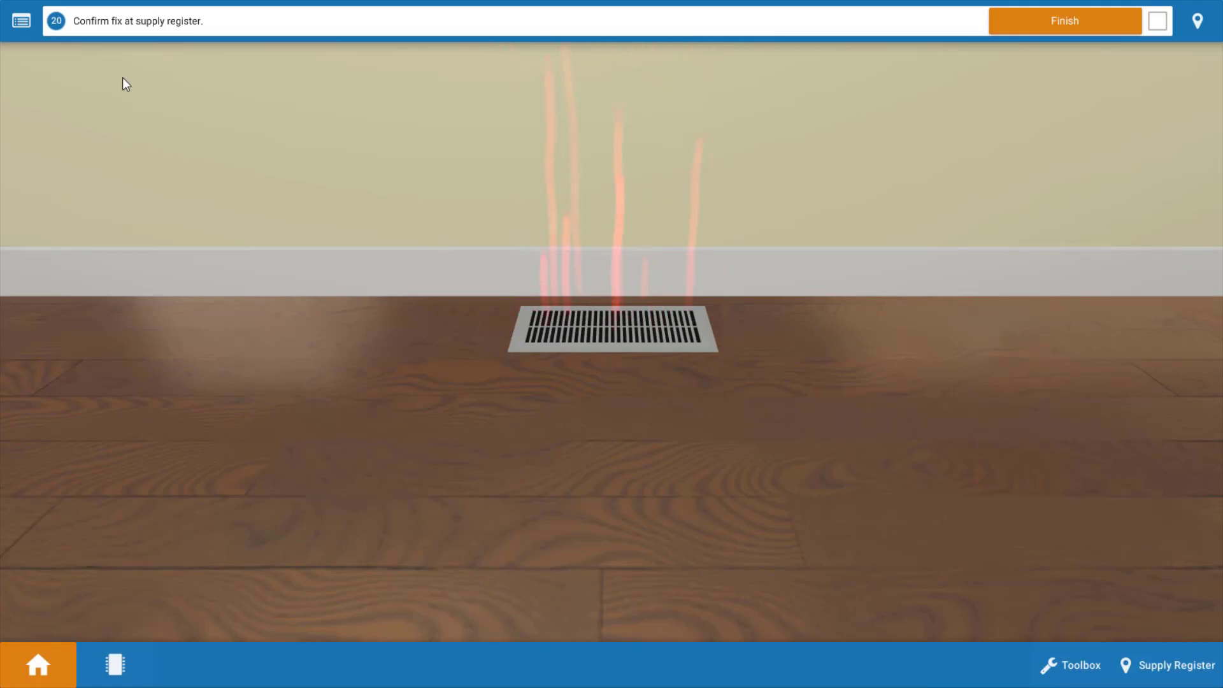
- Show the procedure guide listing steps through 19 checked off, 18 correct and 1 wrong
left_click(21, 20)
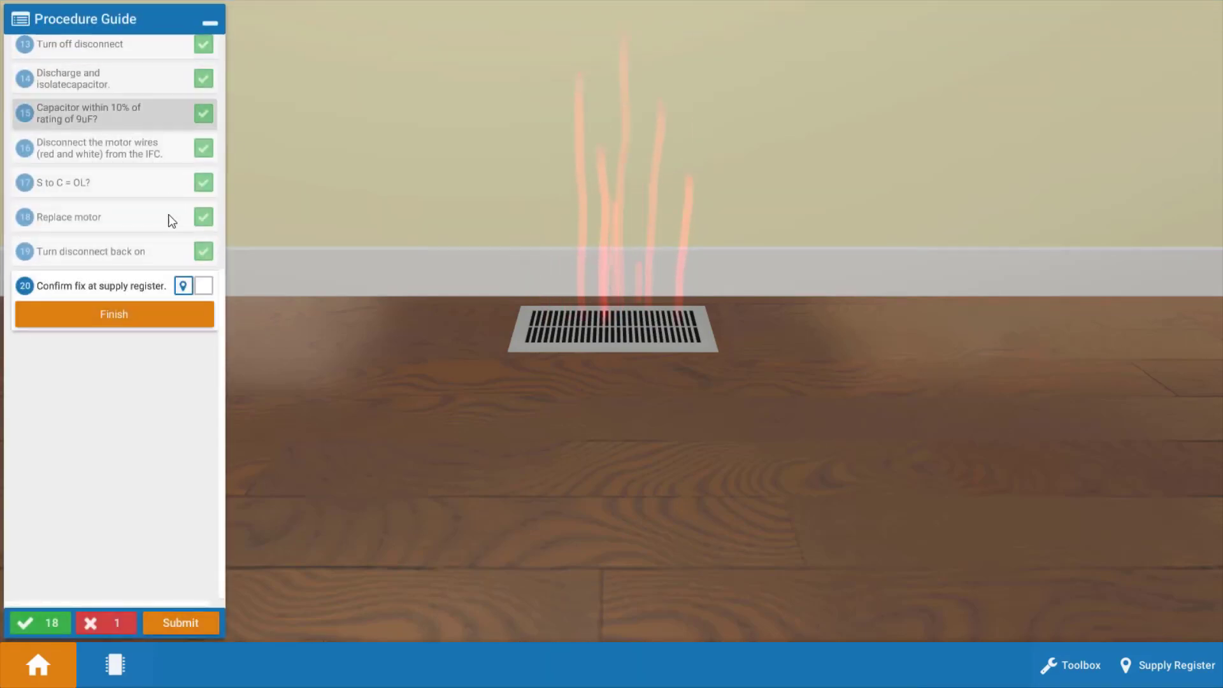
mouse_move(389, 456)
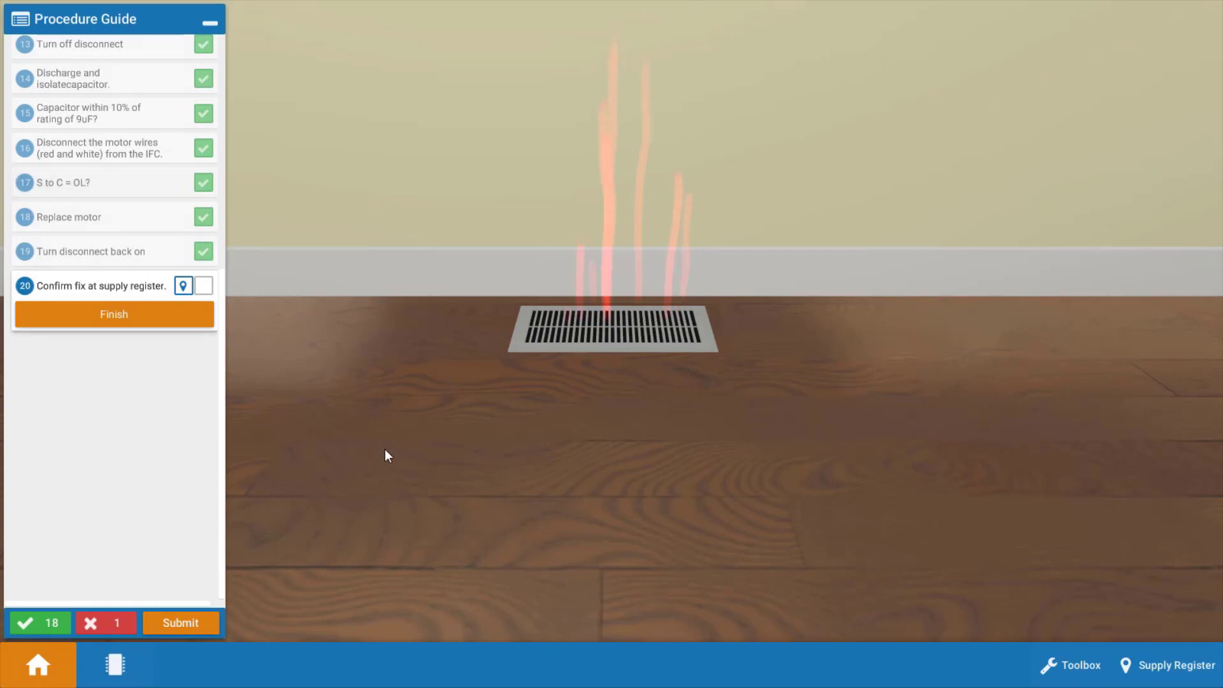